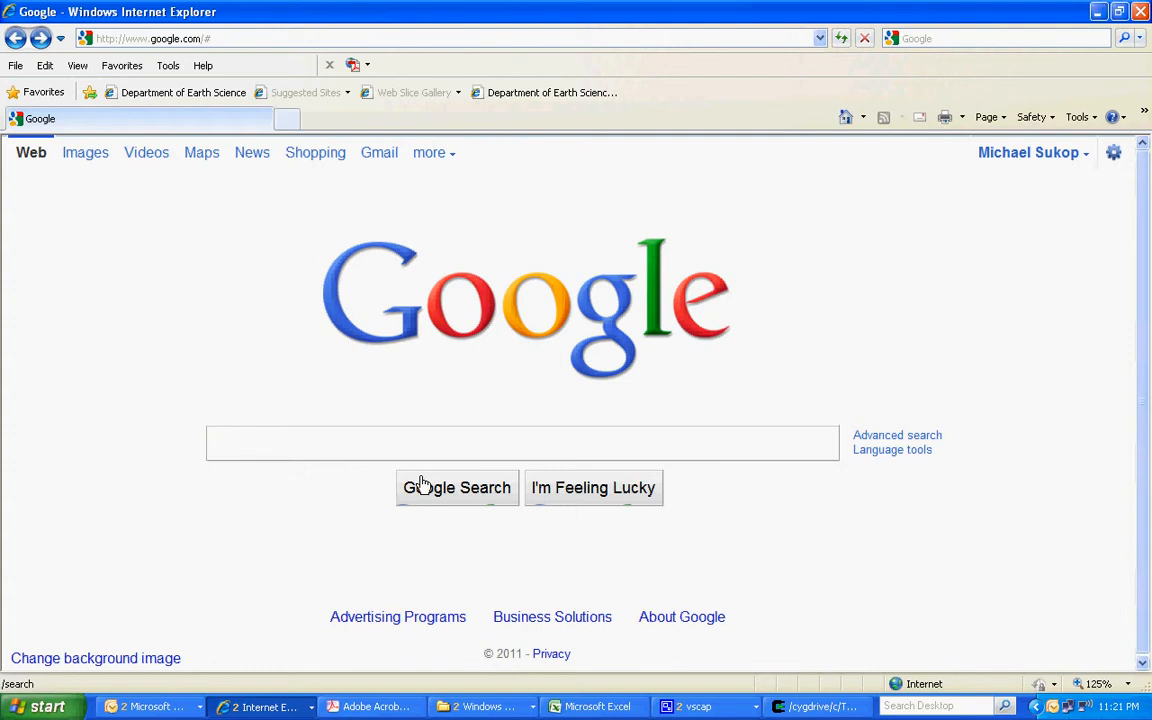
- Search Google for cygwin and choose the Cygwin project result
type("cygwin")
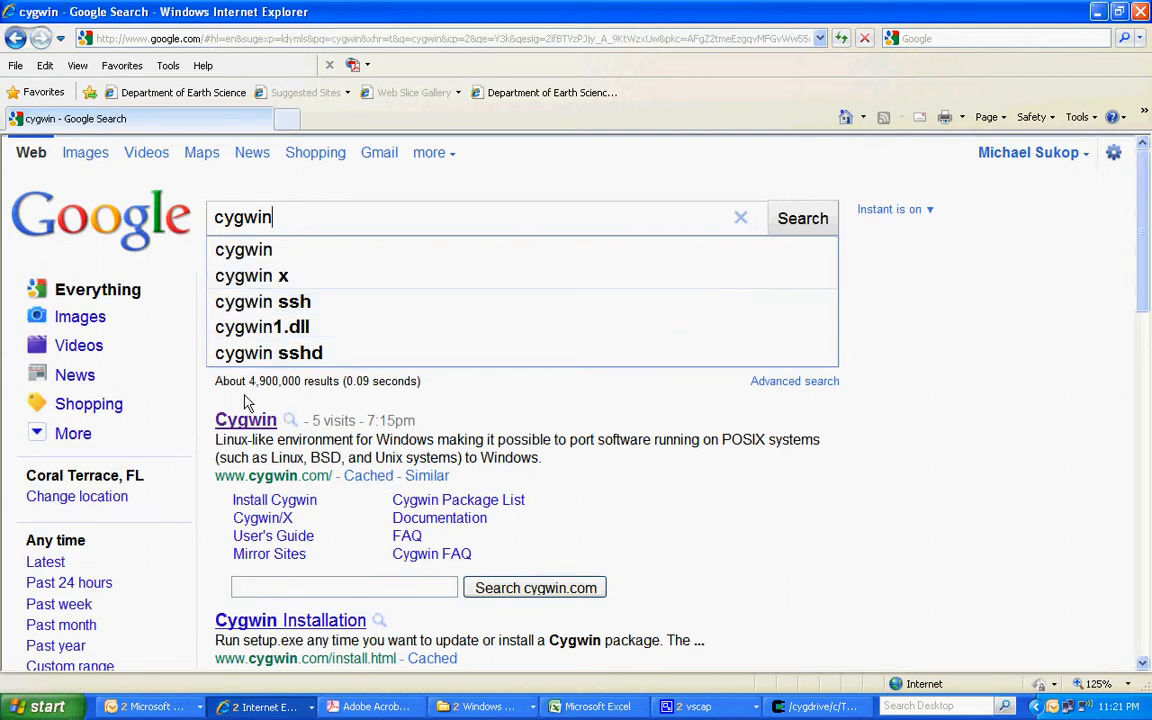
left_click(244, 420)
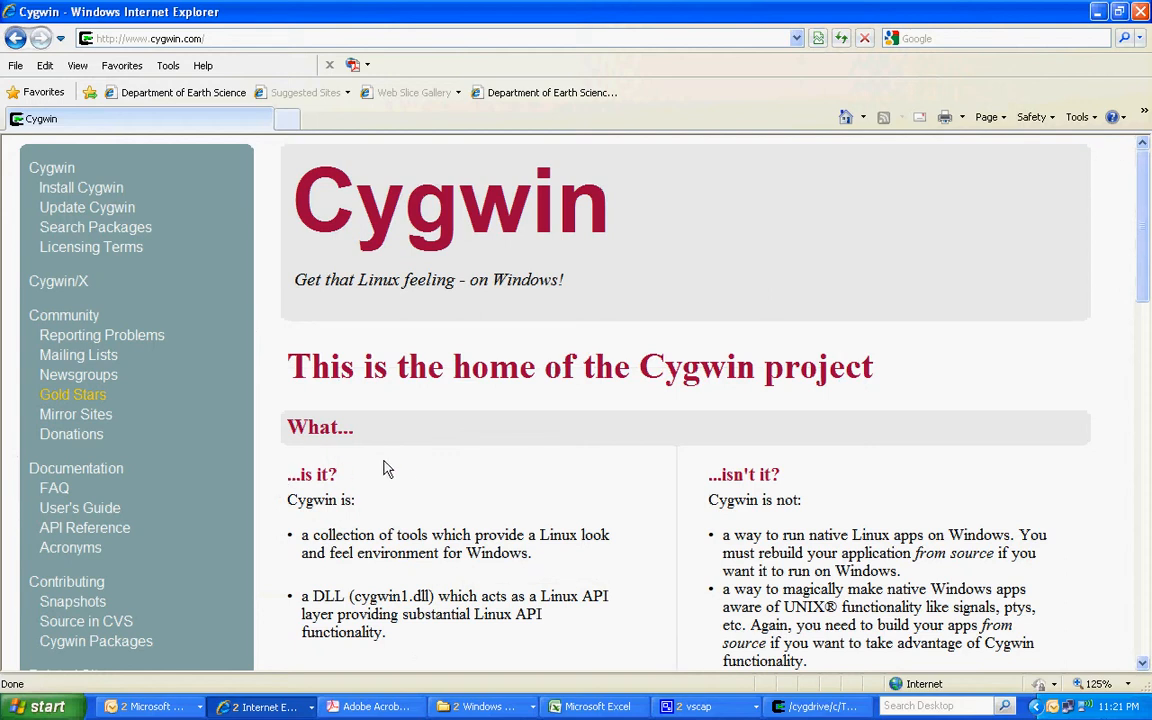
mouse_move(386, 468)
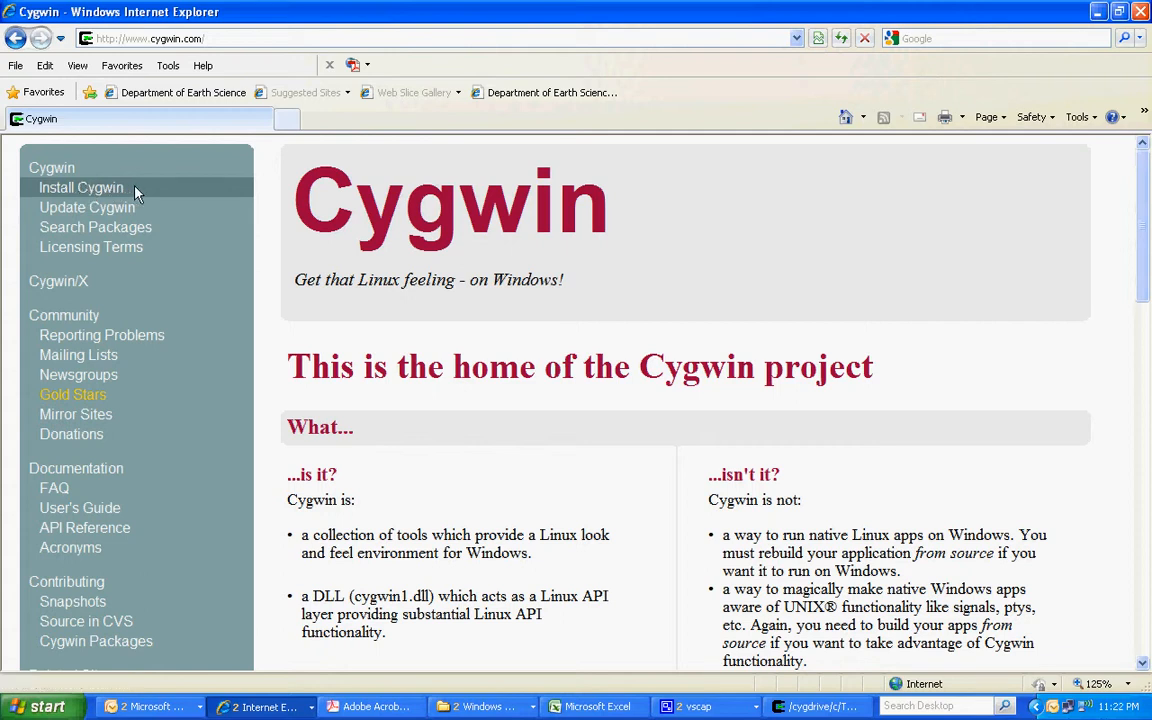
- Go to the Install Cygwin page and start downloading setup.exe
left_click(80, 188)
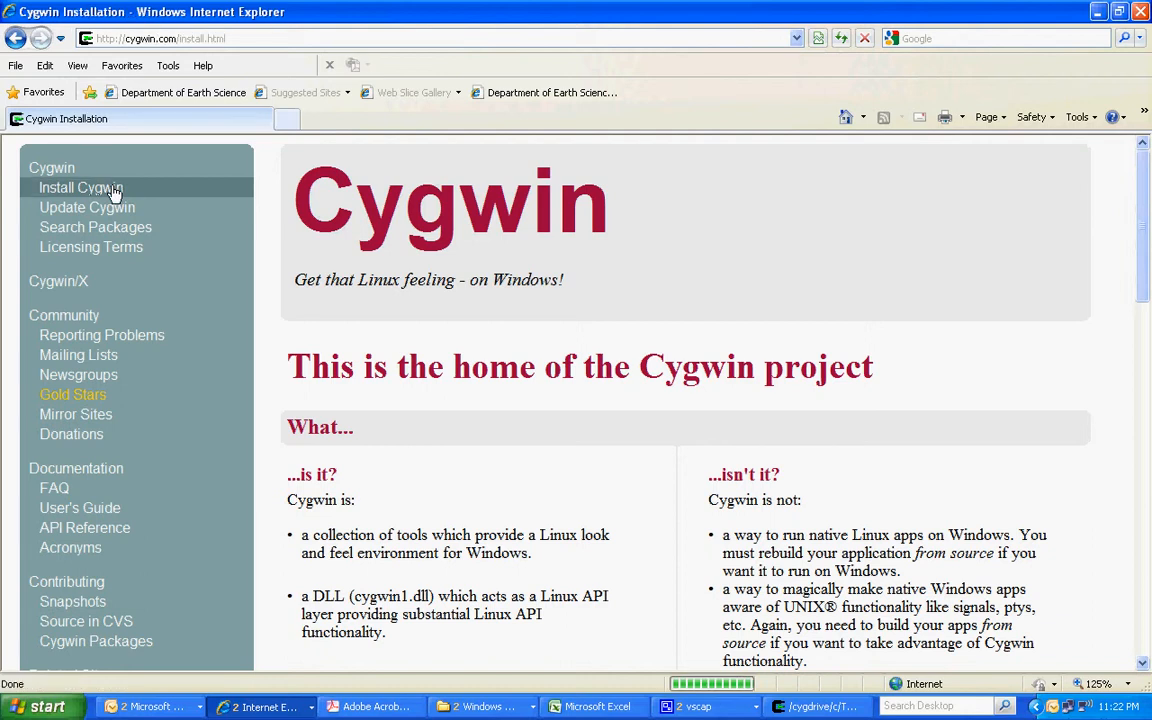
left_click(80, 188)
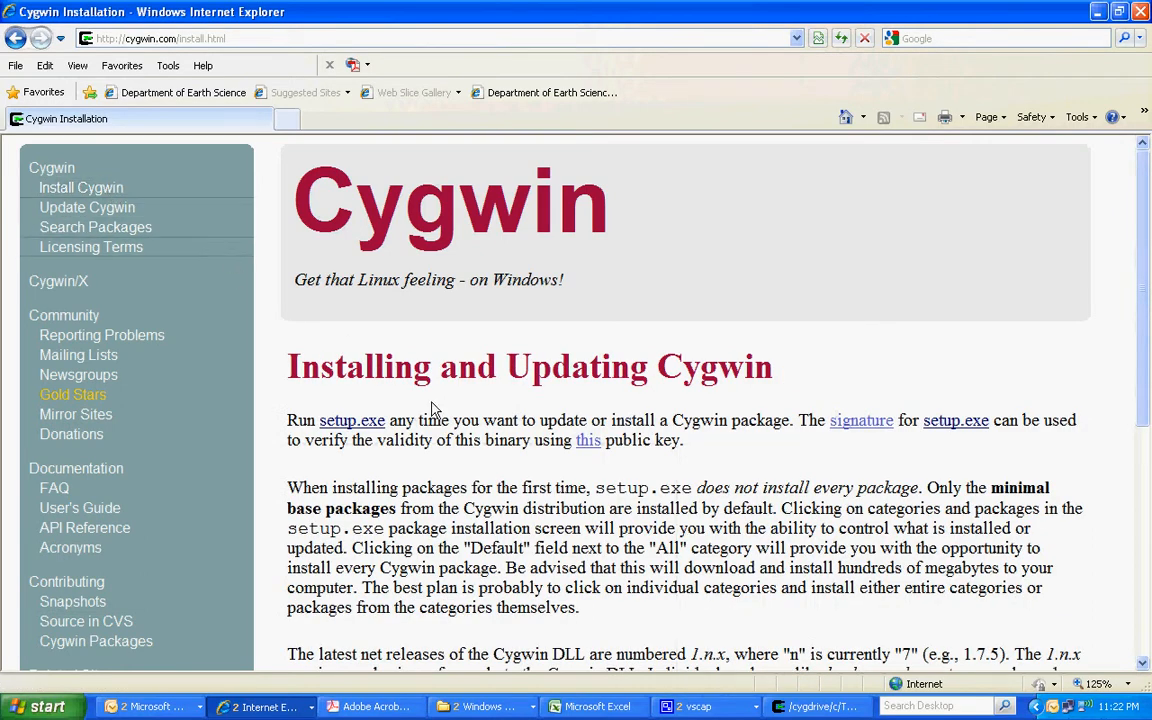
mouse_move(352, 420)
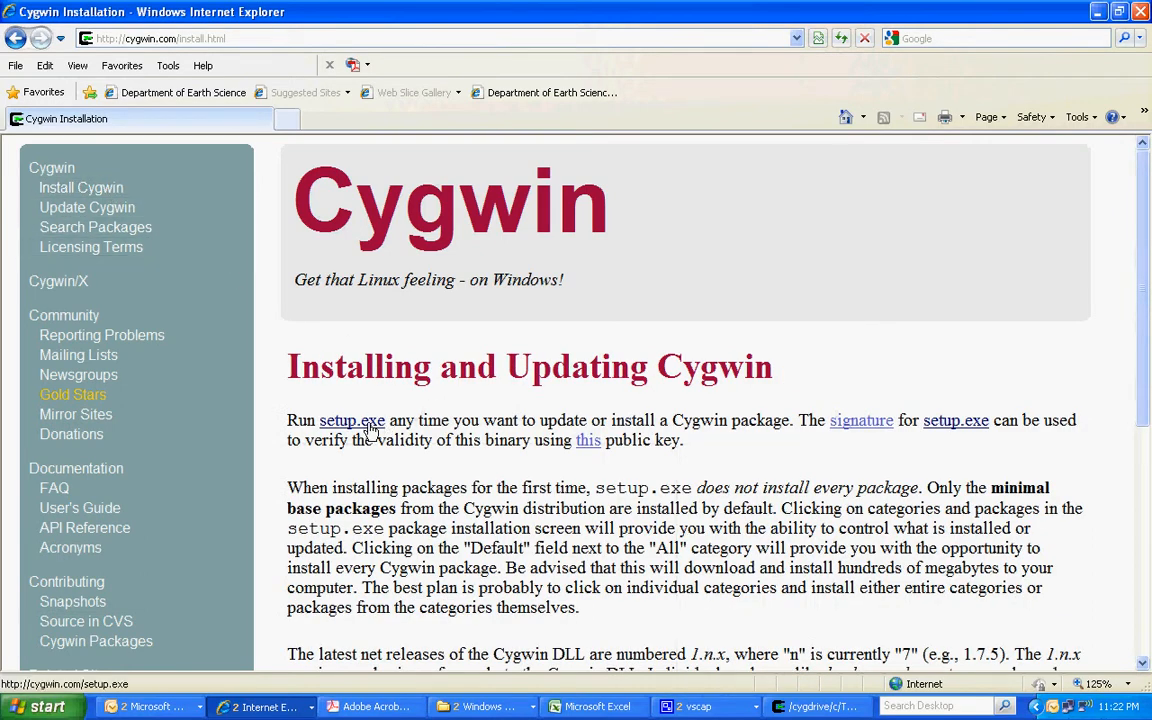
left_click(352, 420)
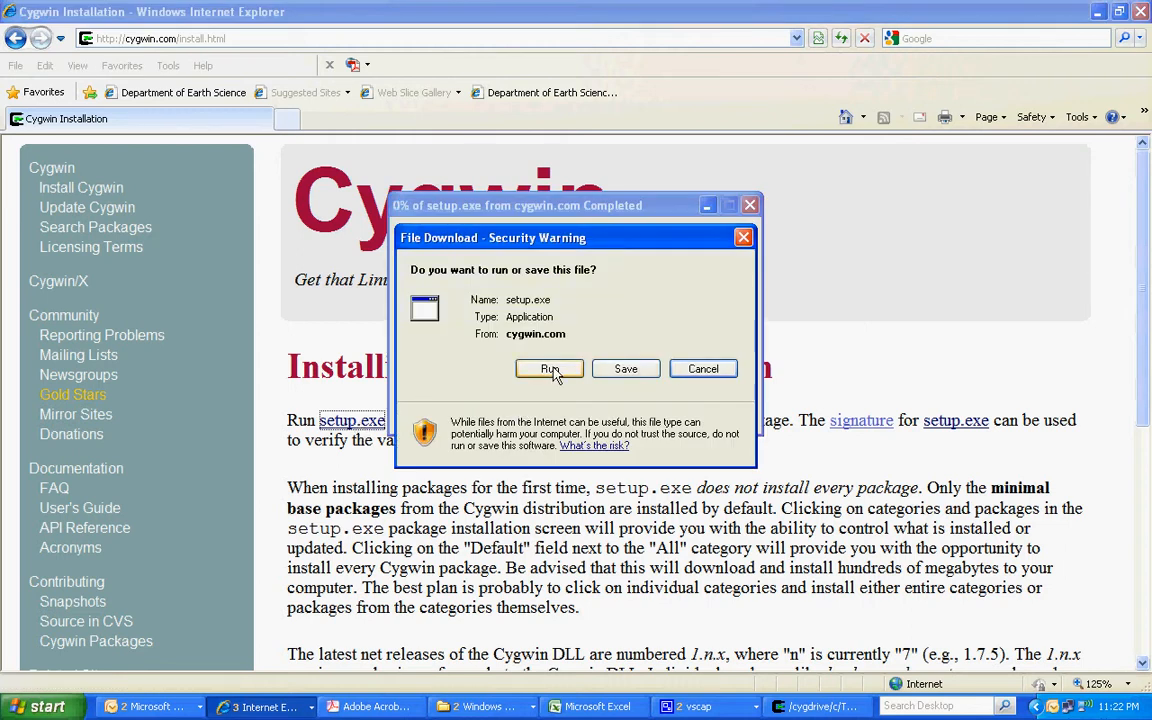
- Run the unverified installer and keep the default root and local package directories
left_click(548, 368)
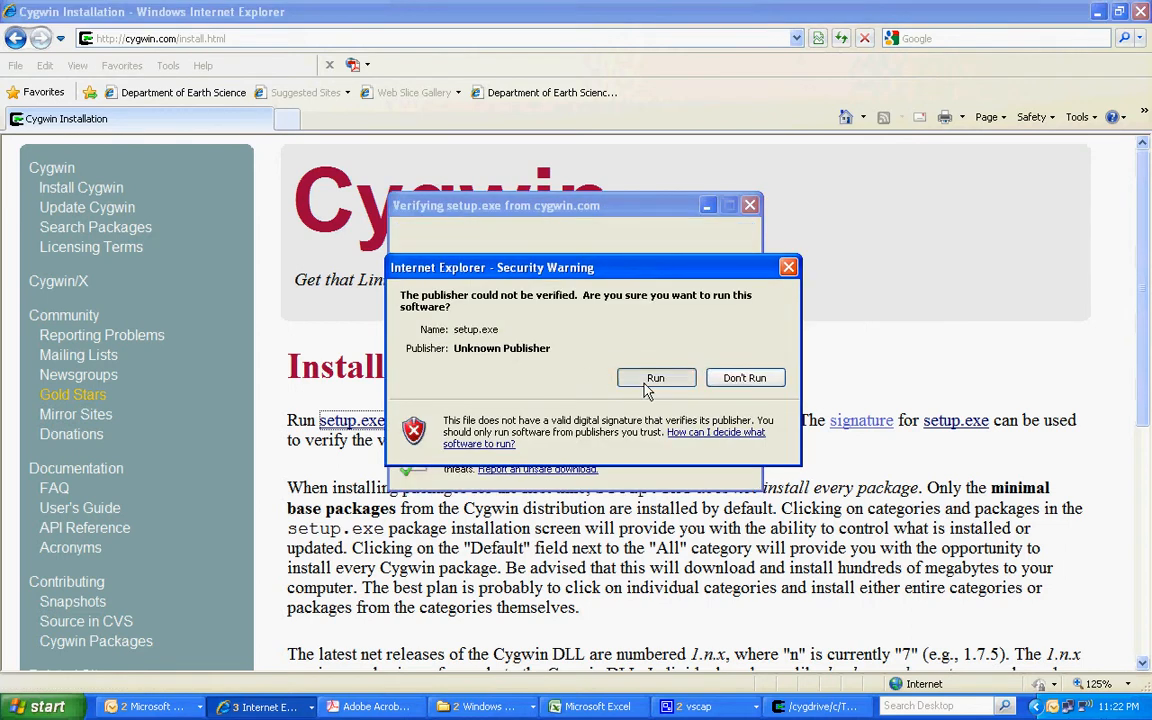
left_click(656, 376)
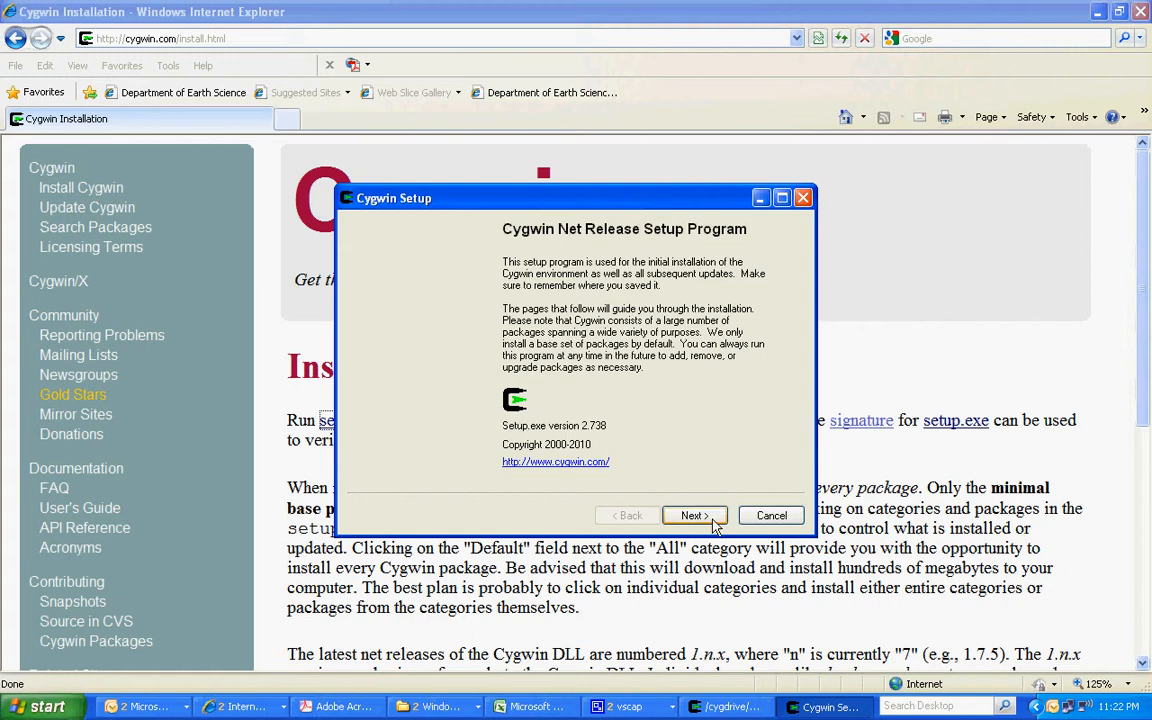
left_click(694, 516)
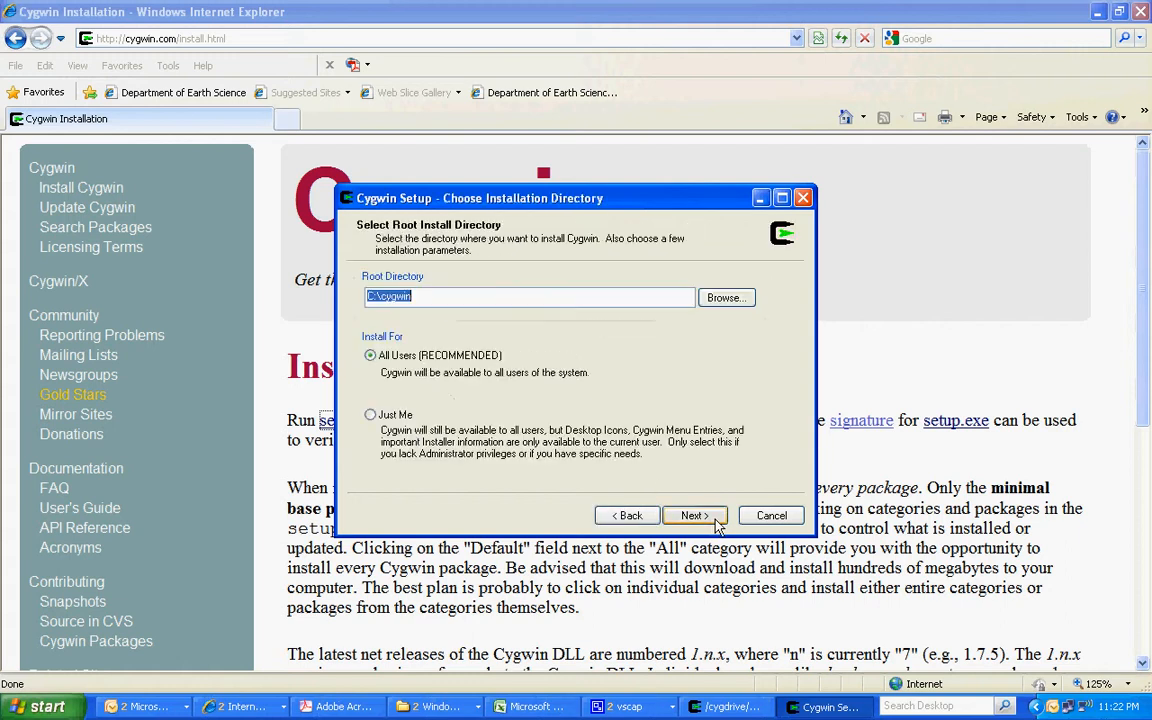
left_click(694, 516)
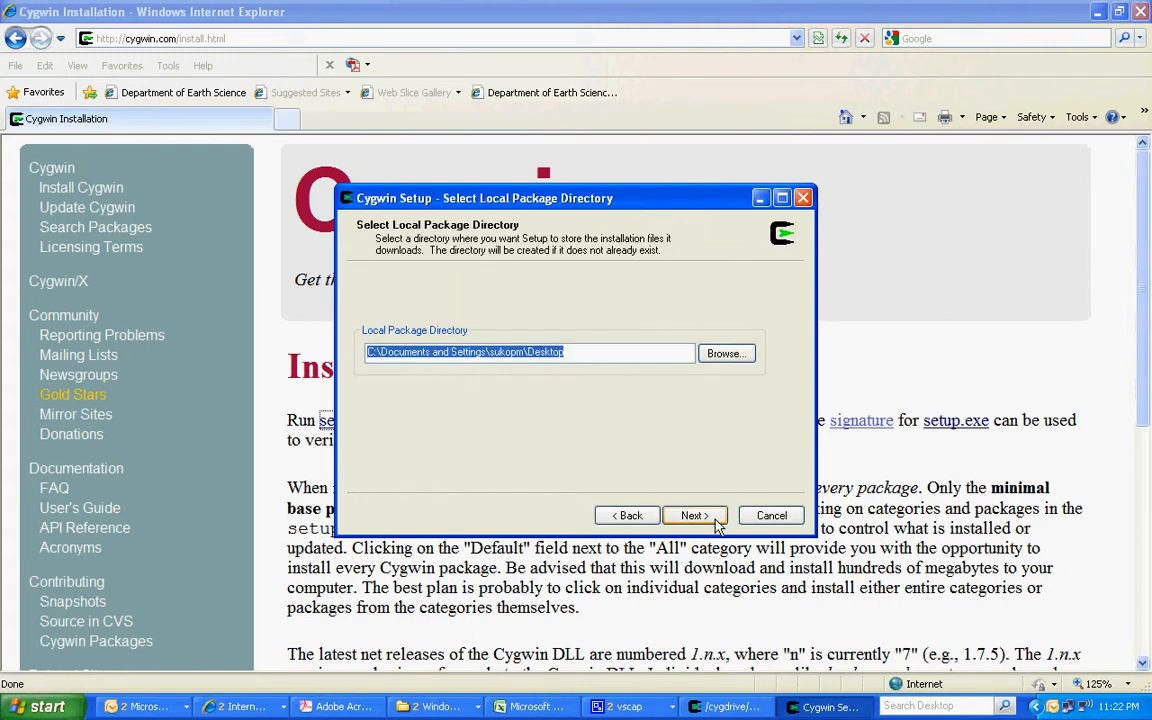
left_click(694, 516)
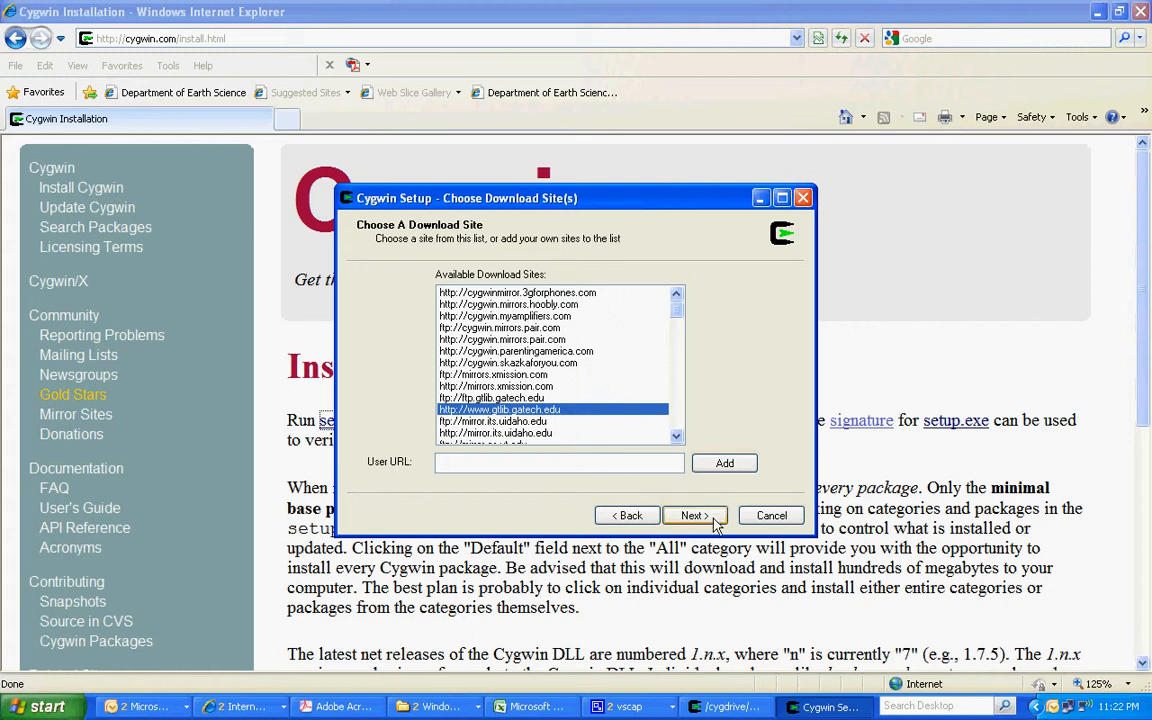
- Continue with the chosen gatech download mirror to reach package selection
left_click(692, 516)
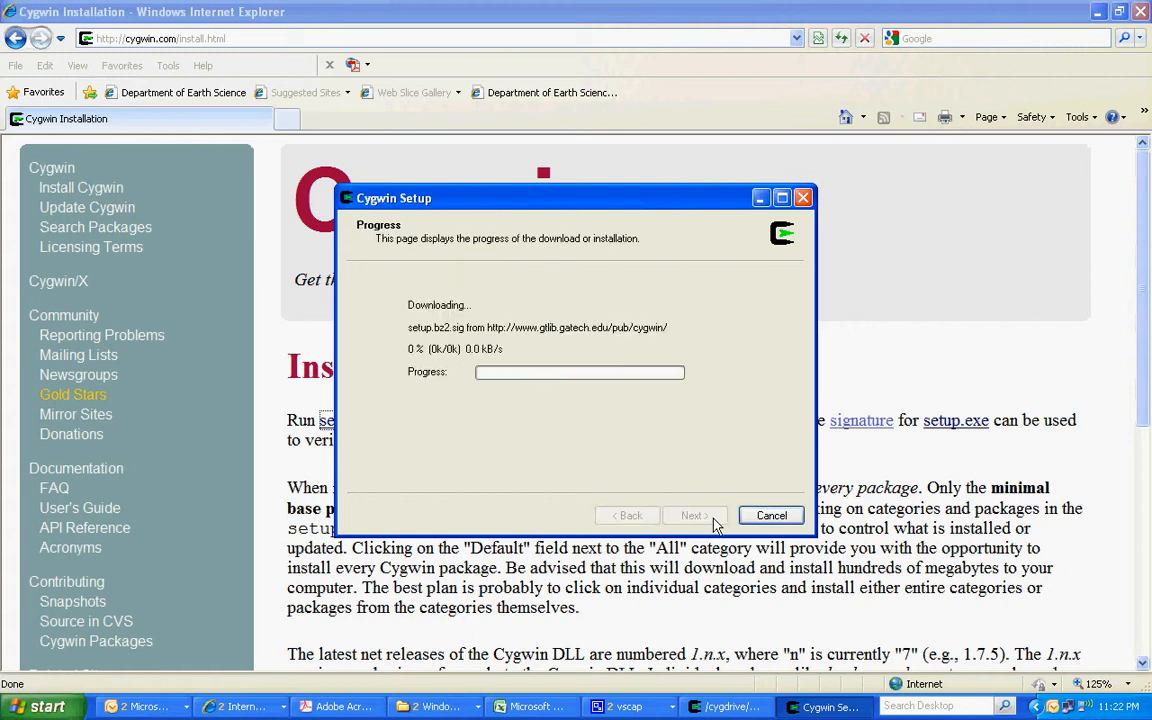
left_click(694, 516)
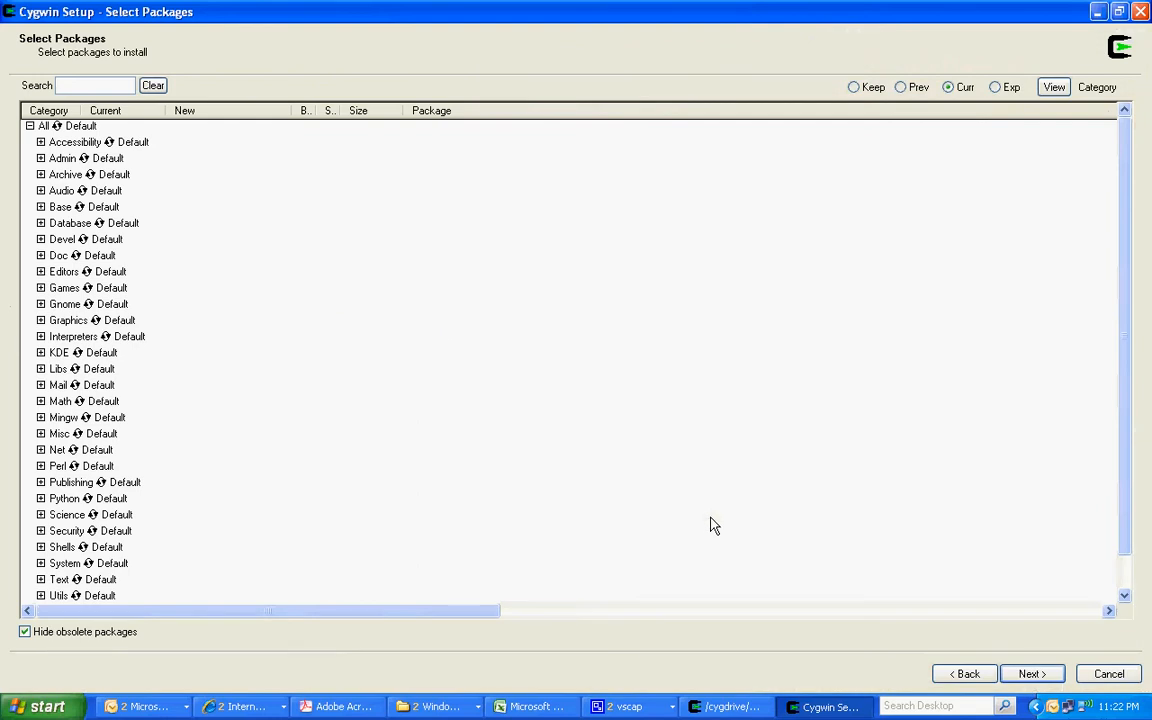
mouse_move(136, 336)
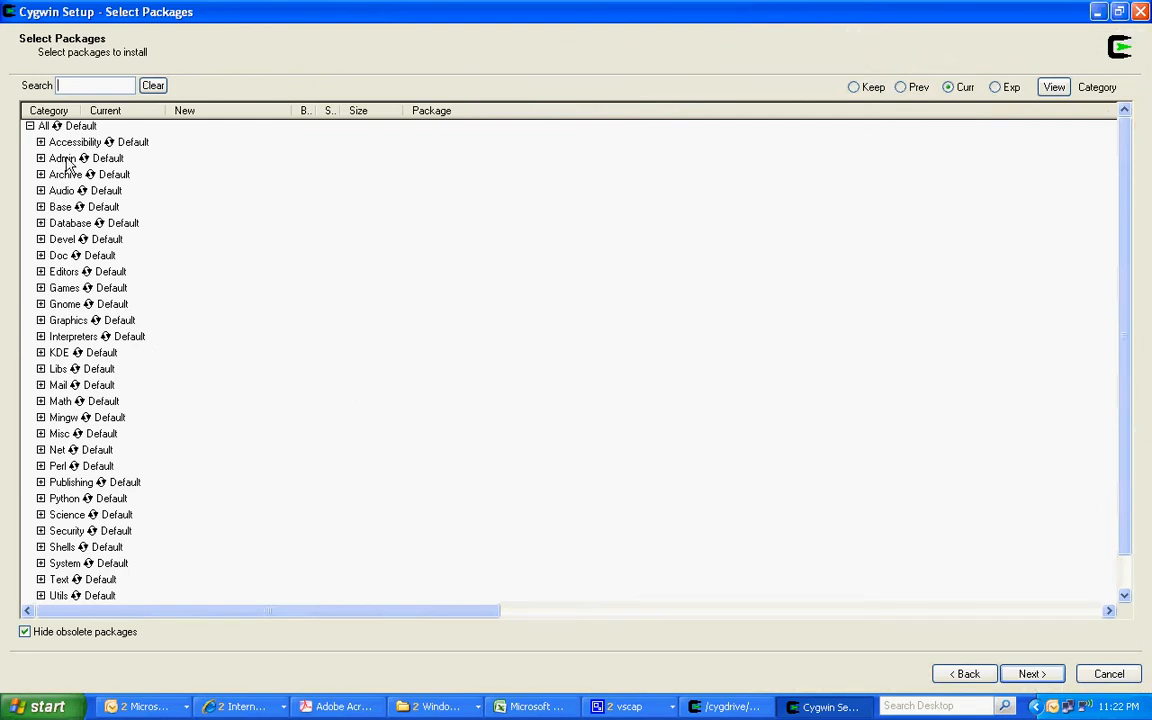
mouse_move(90, 510)
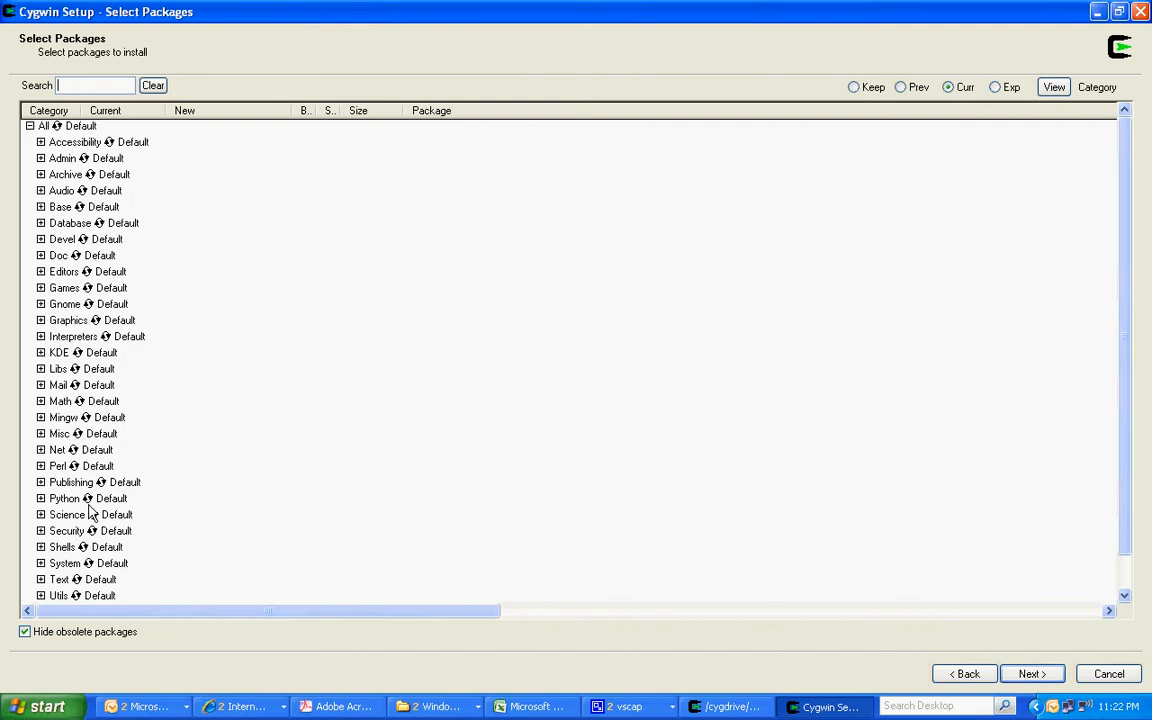
mouse_move(42, 236)
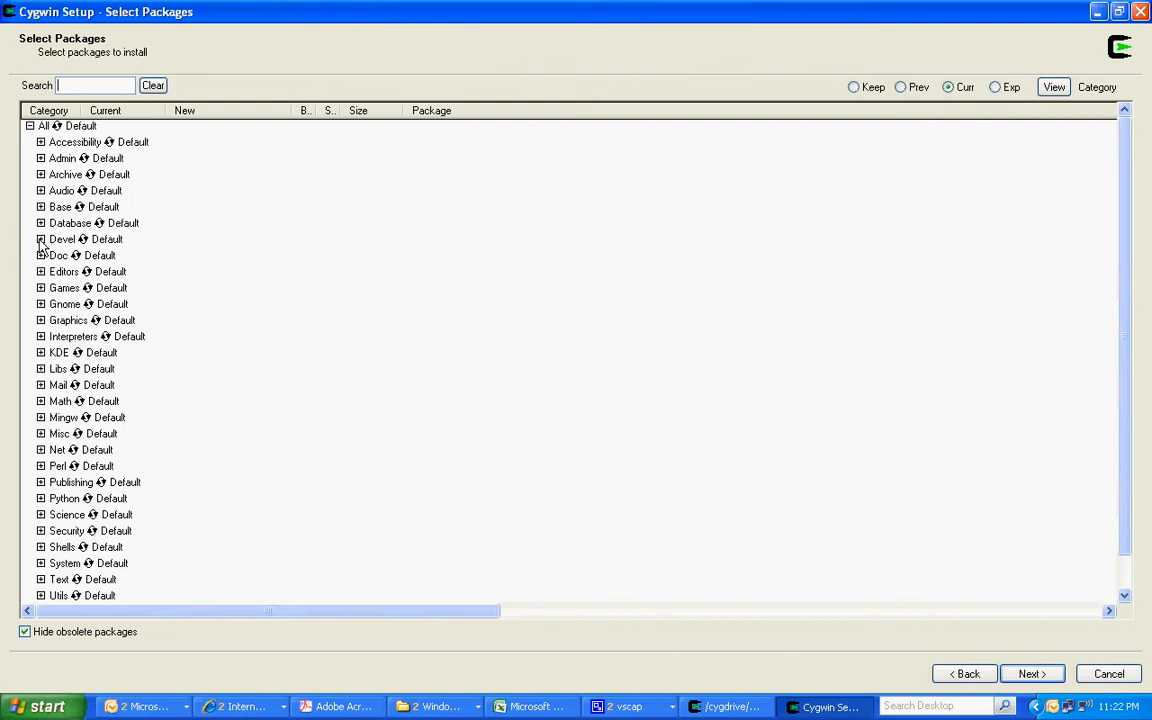
- Expand the Devel category and browse its development packages
left_click(40, 240)
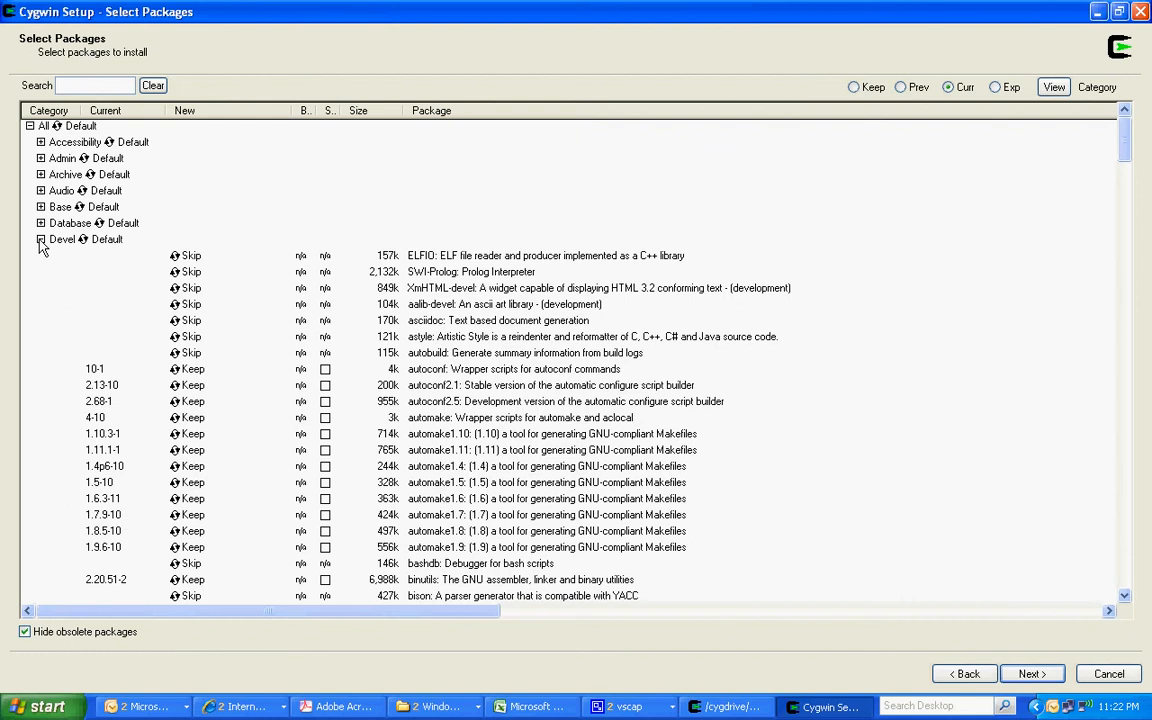
mouse_move(736, 420)
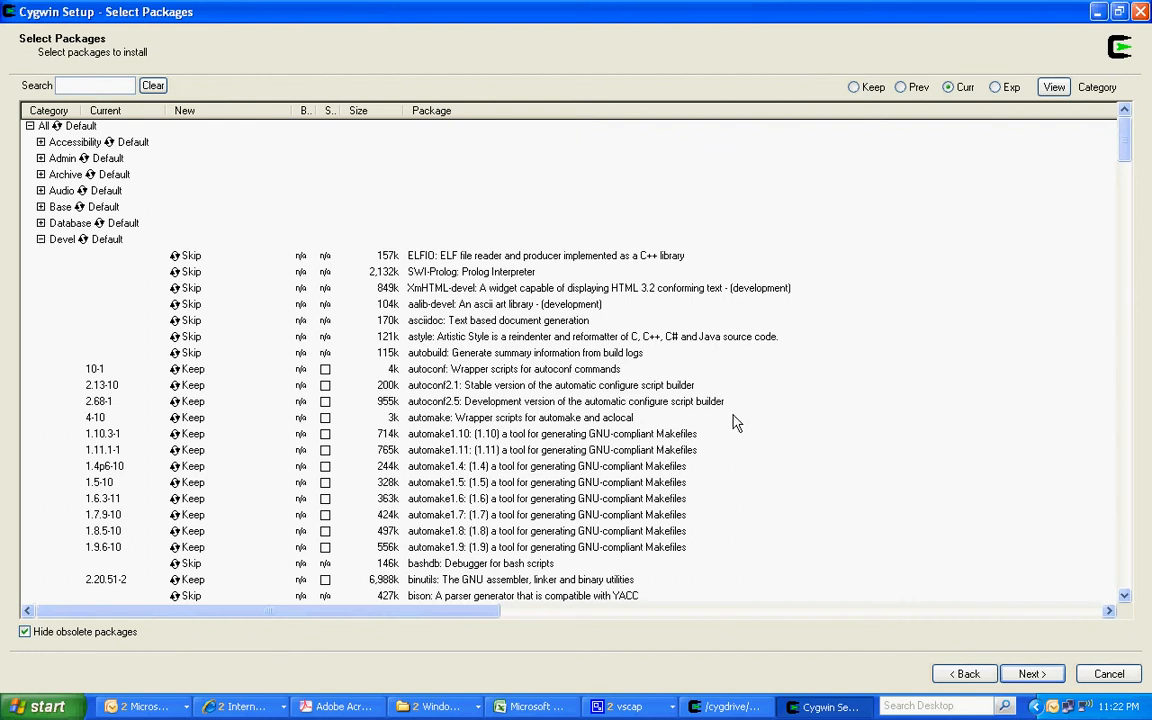
mouse_move(704, 434)
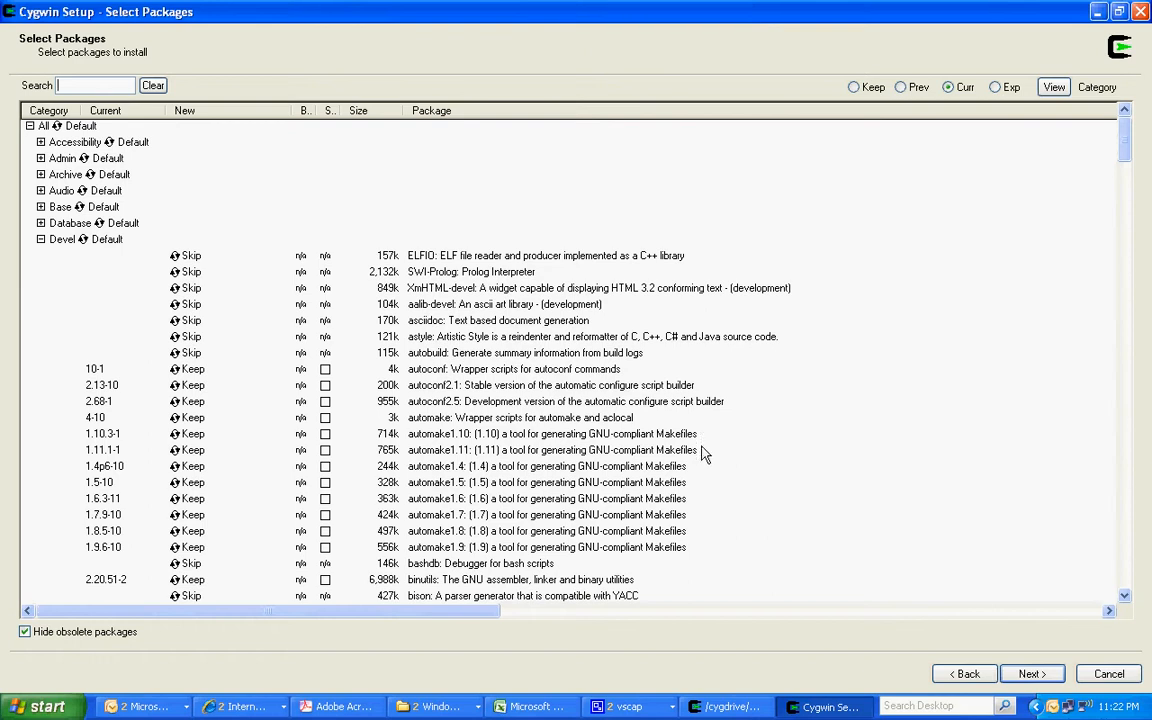
mouse_move(200, 380)
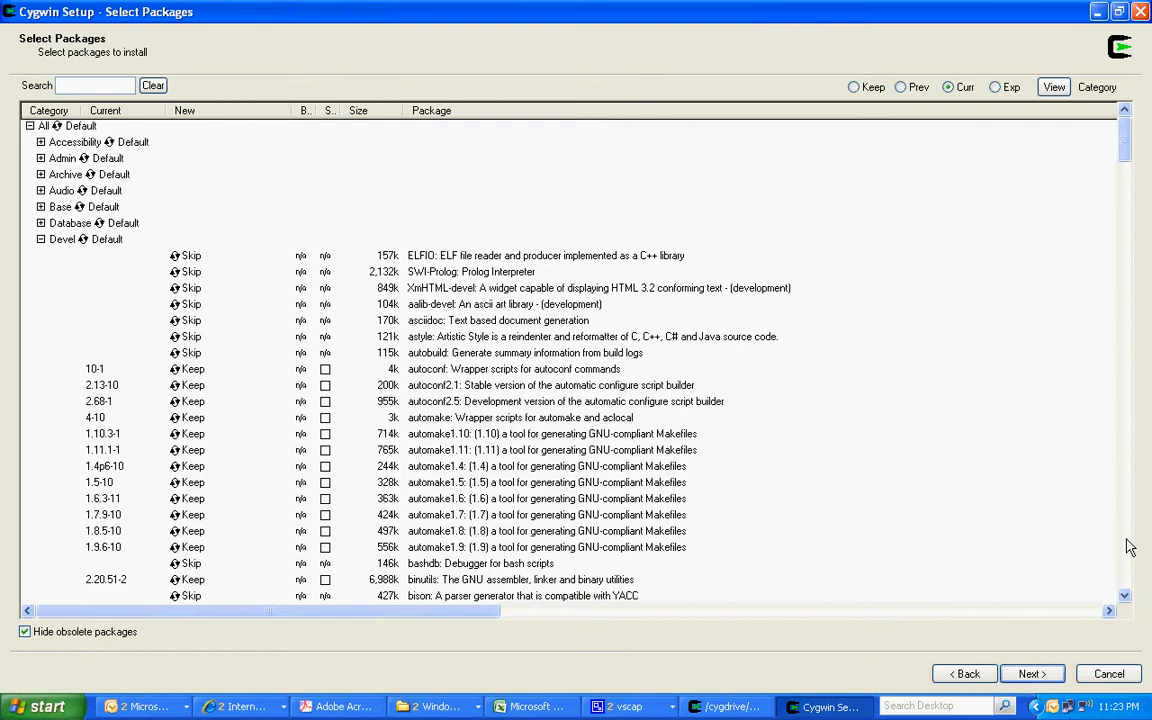
scroll("down", 3)
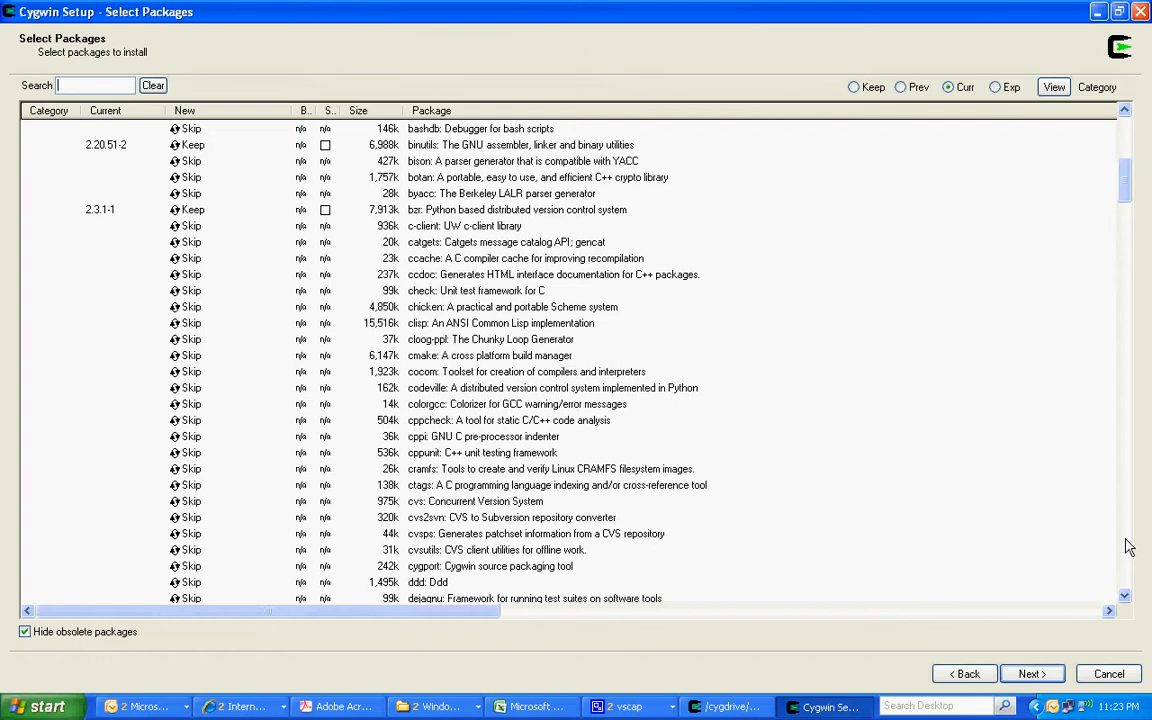
mouse_move(632, 220)
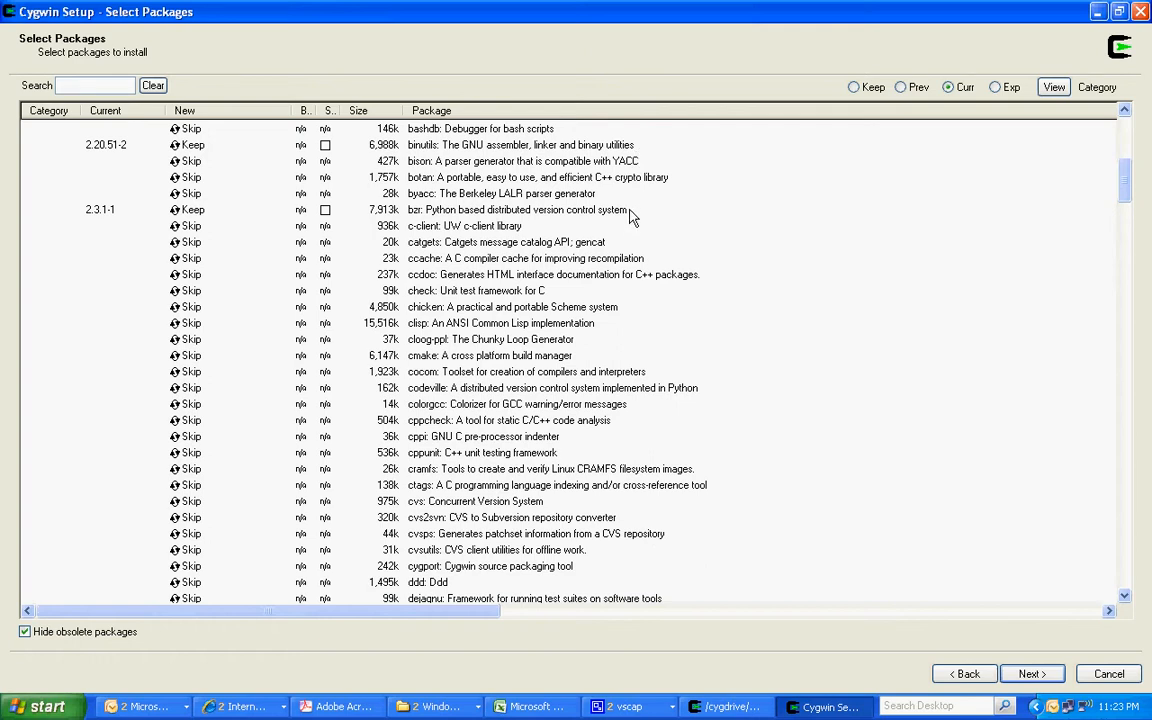
scroll("down", 3)
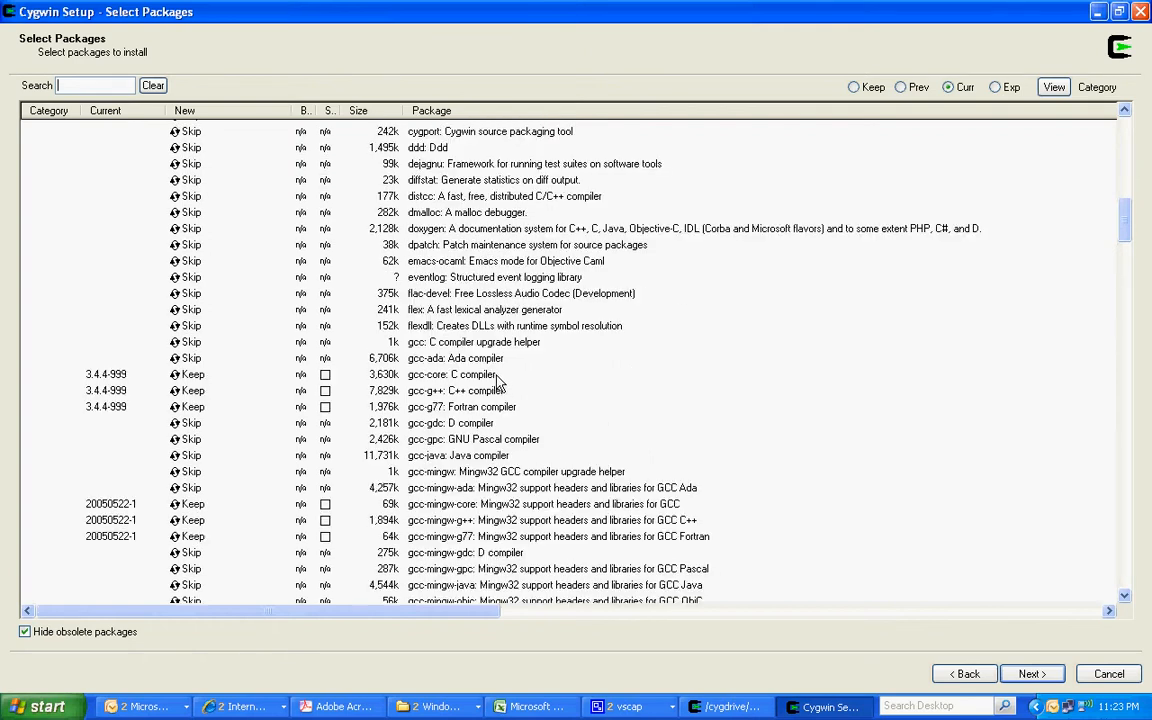
mouse_move(630, 464)
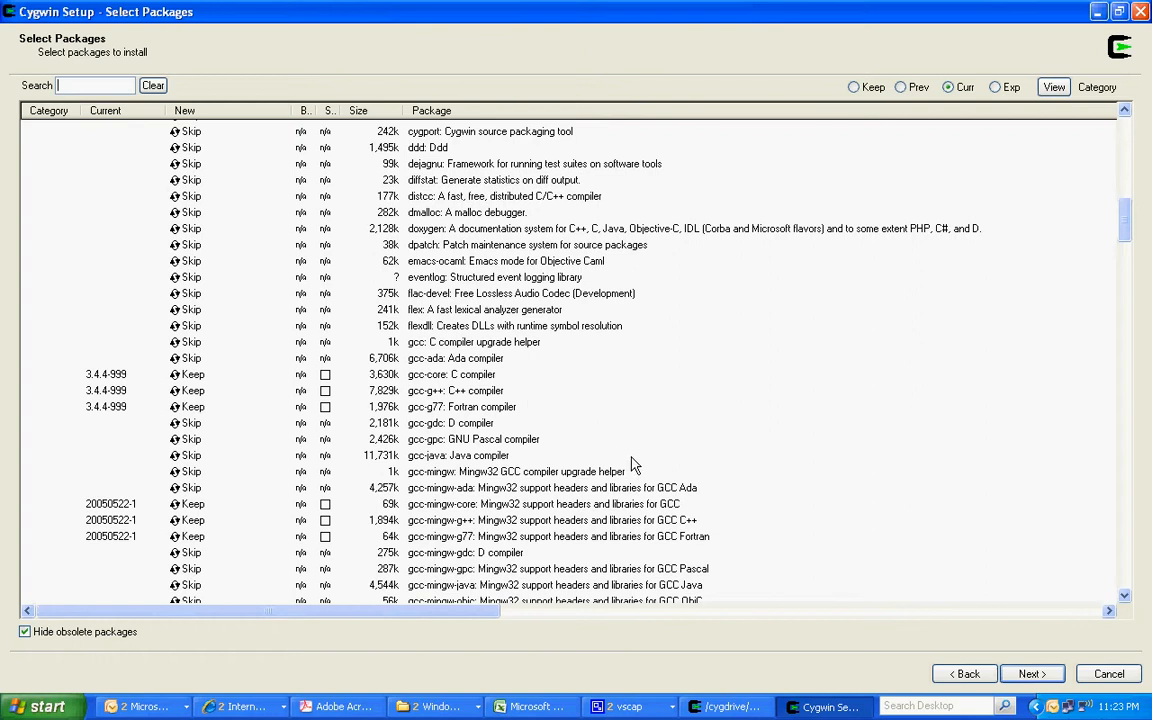
mouse_move(678, 528)
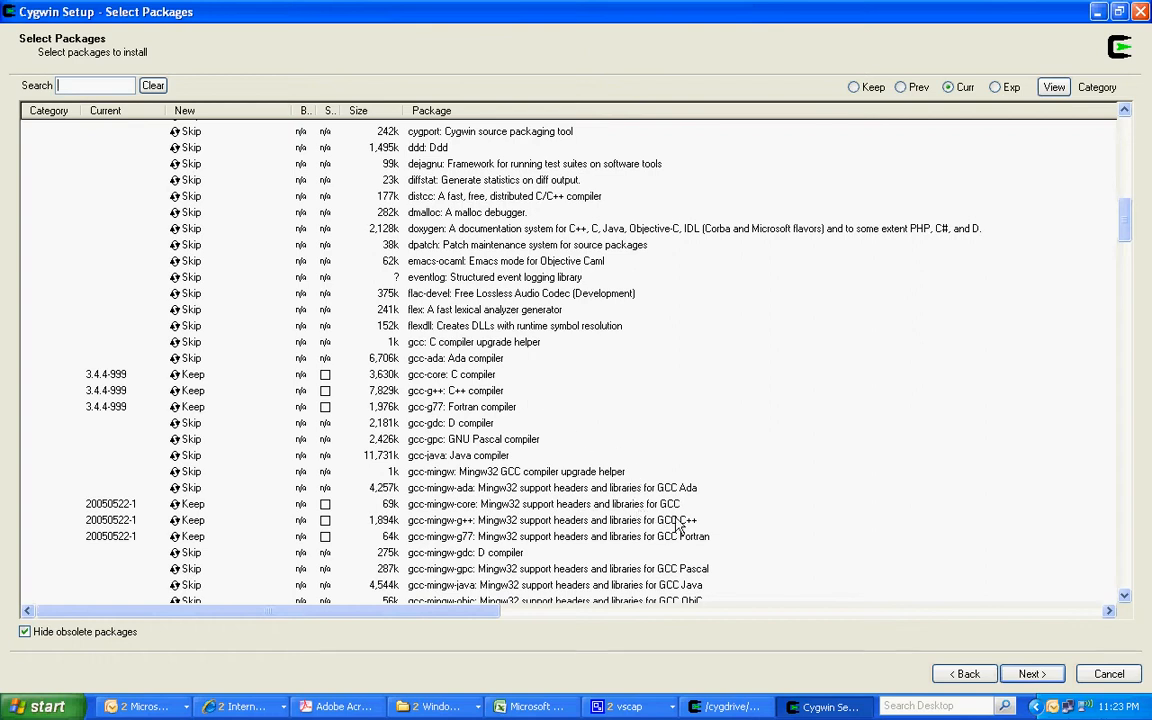
mouse_move(1132, 570)
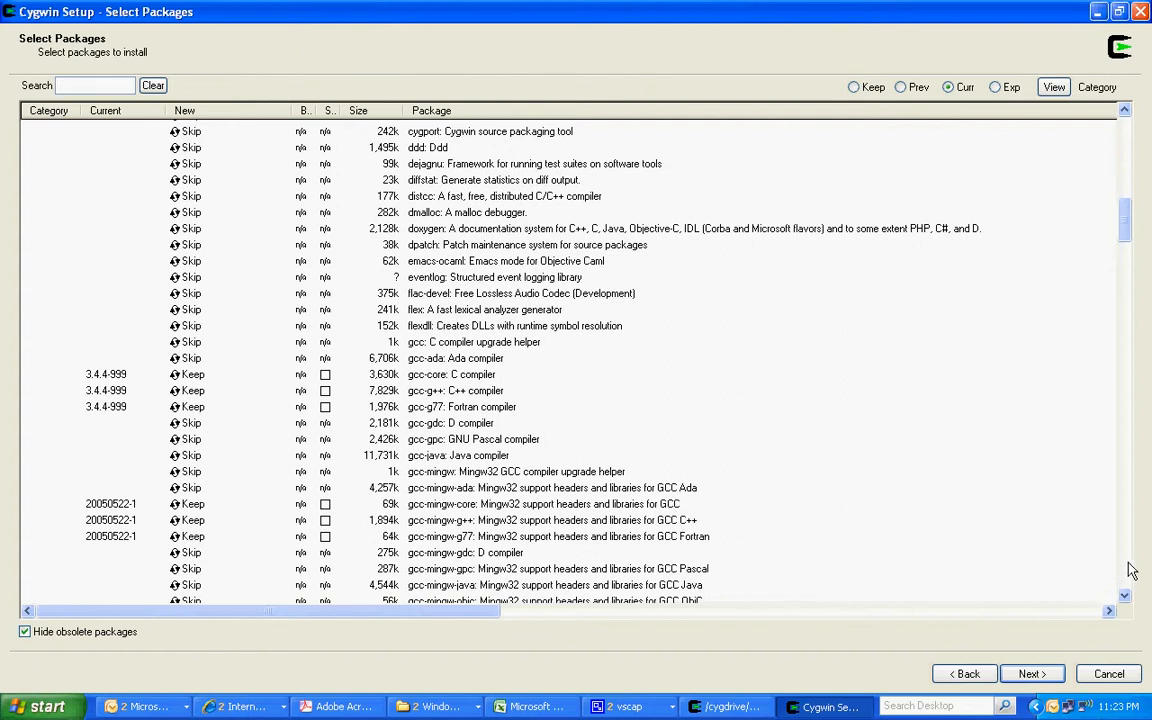
scroll("down", 3)
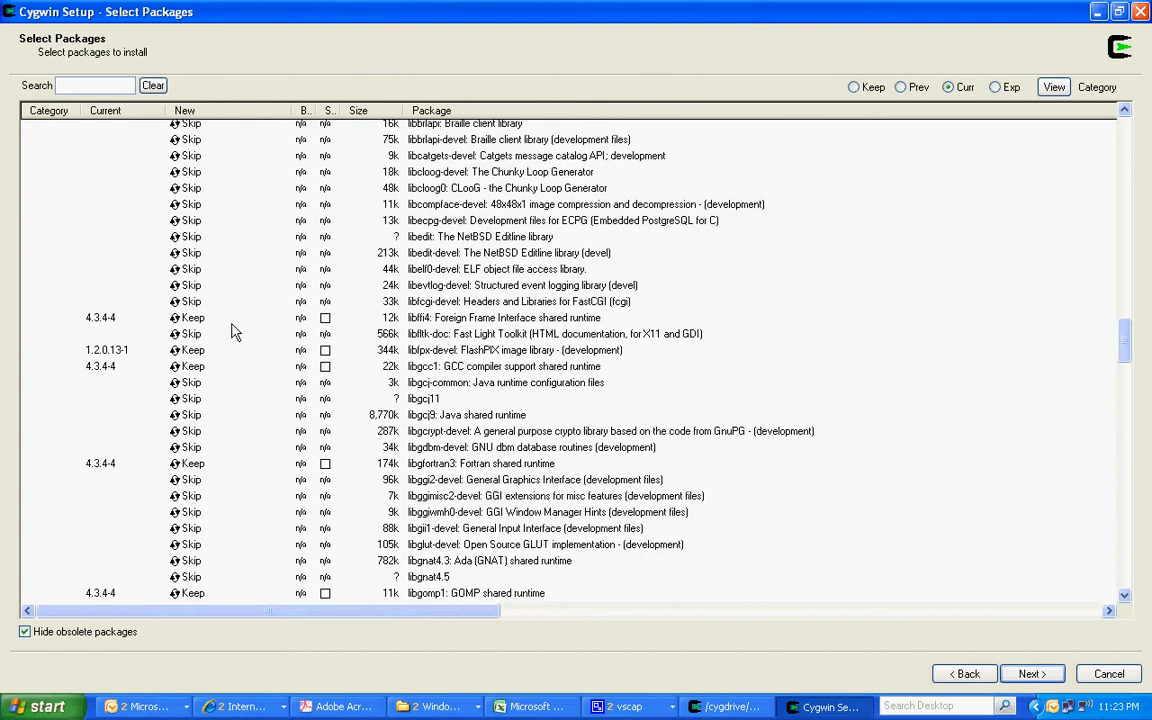
mouse_move(220, 364)
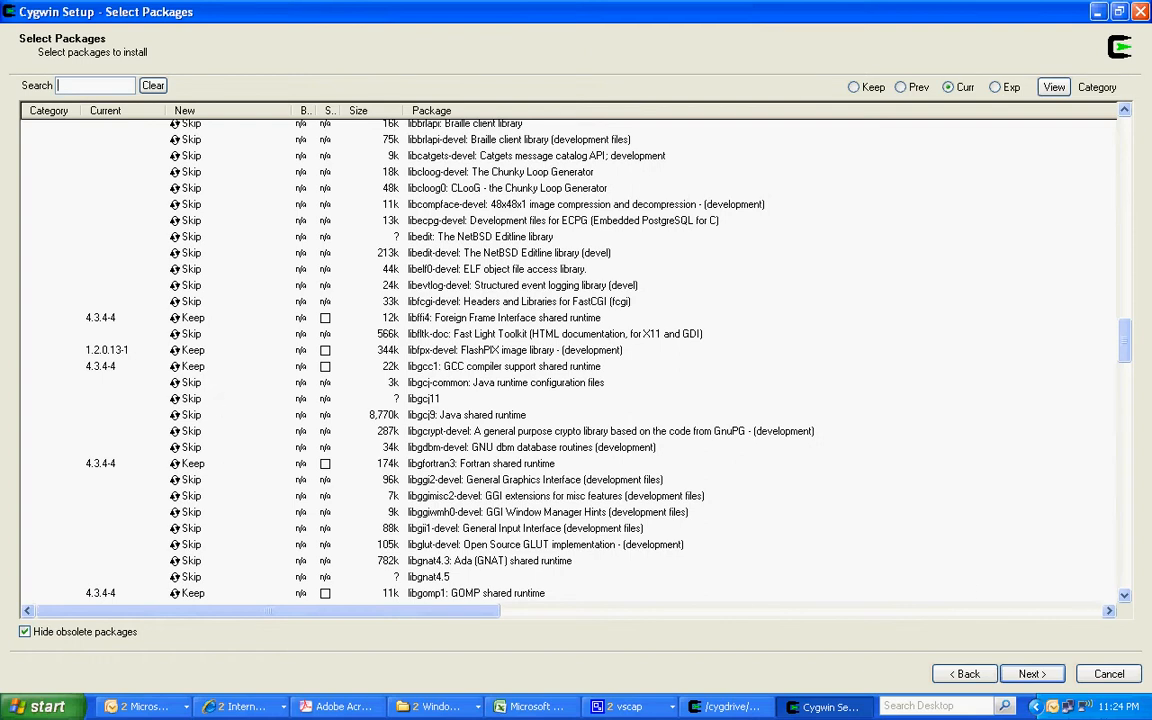
scroll("down", 3)
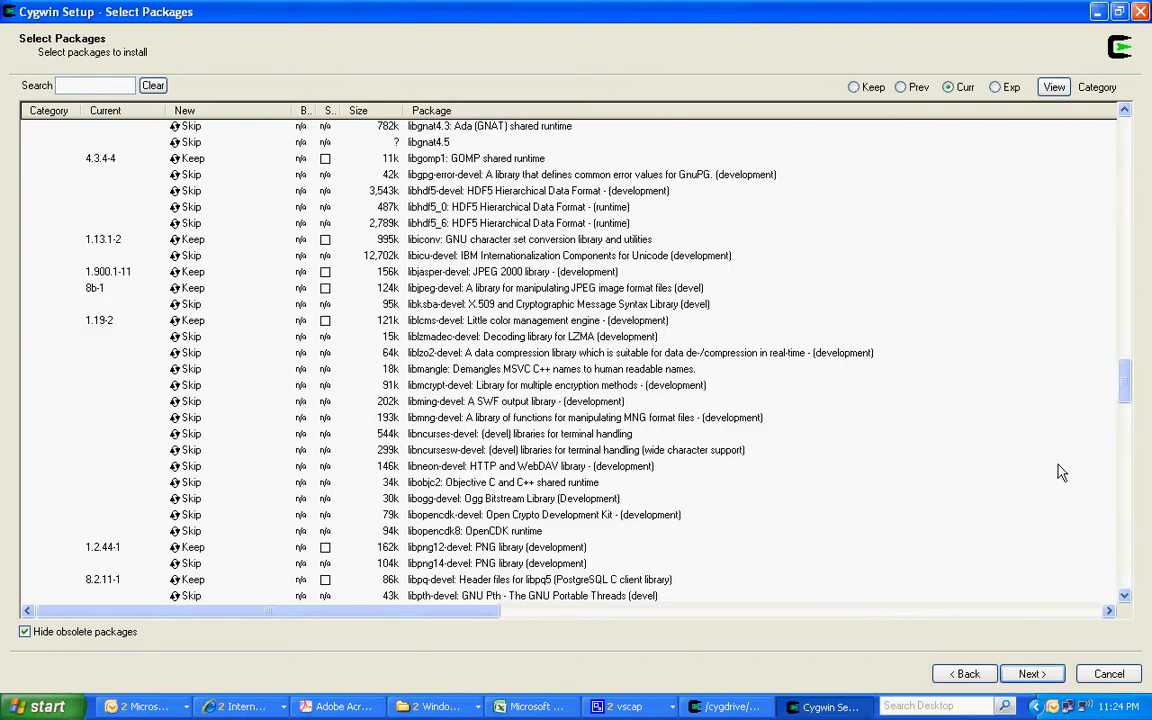
mouse_move(230, 206)
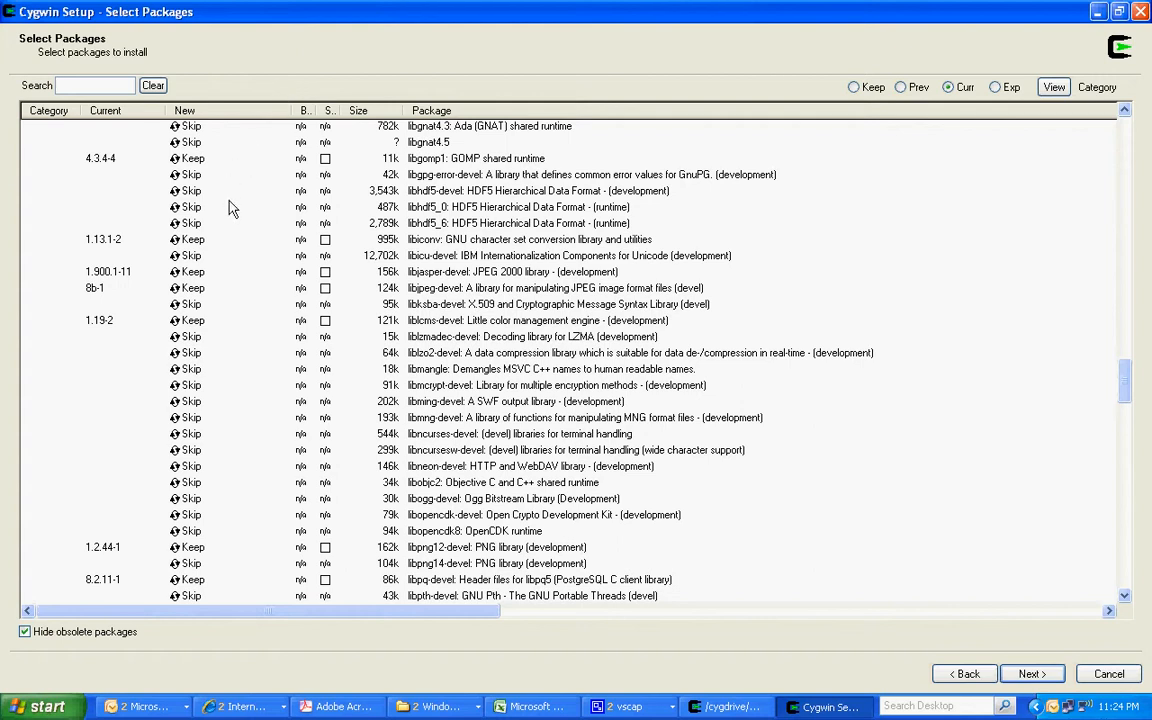
mouse_move(668, 248)
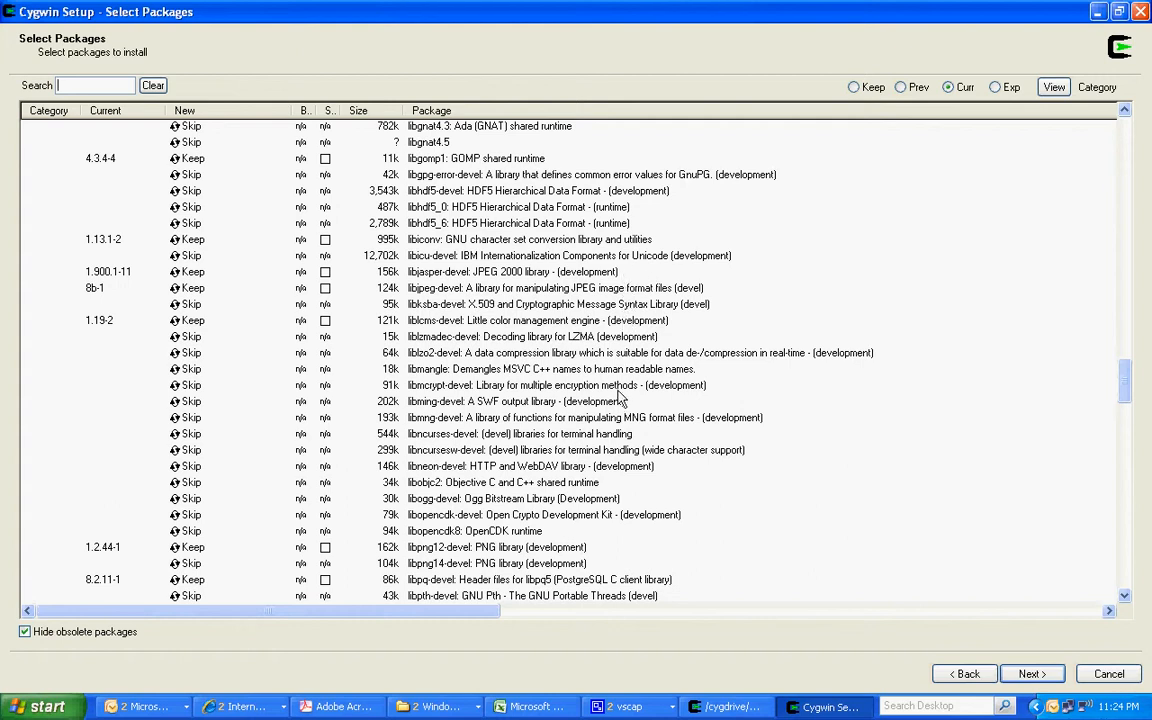
mouse_move(1118, 582)
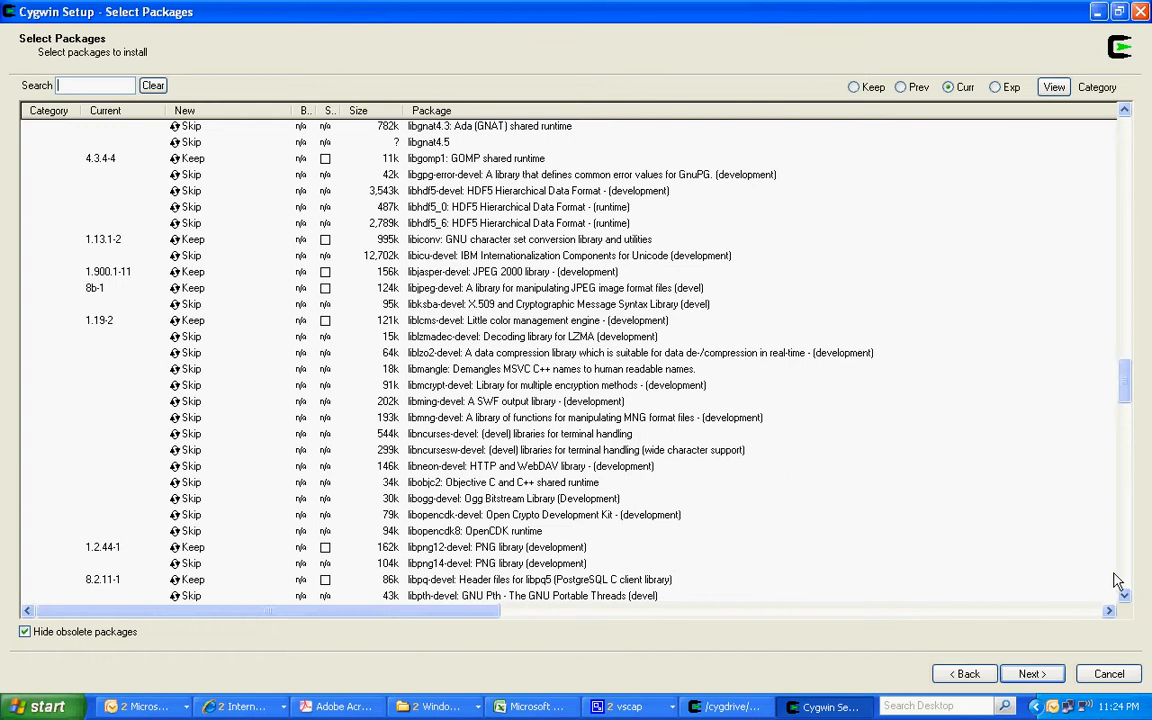
scroll("down", 3)
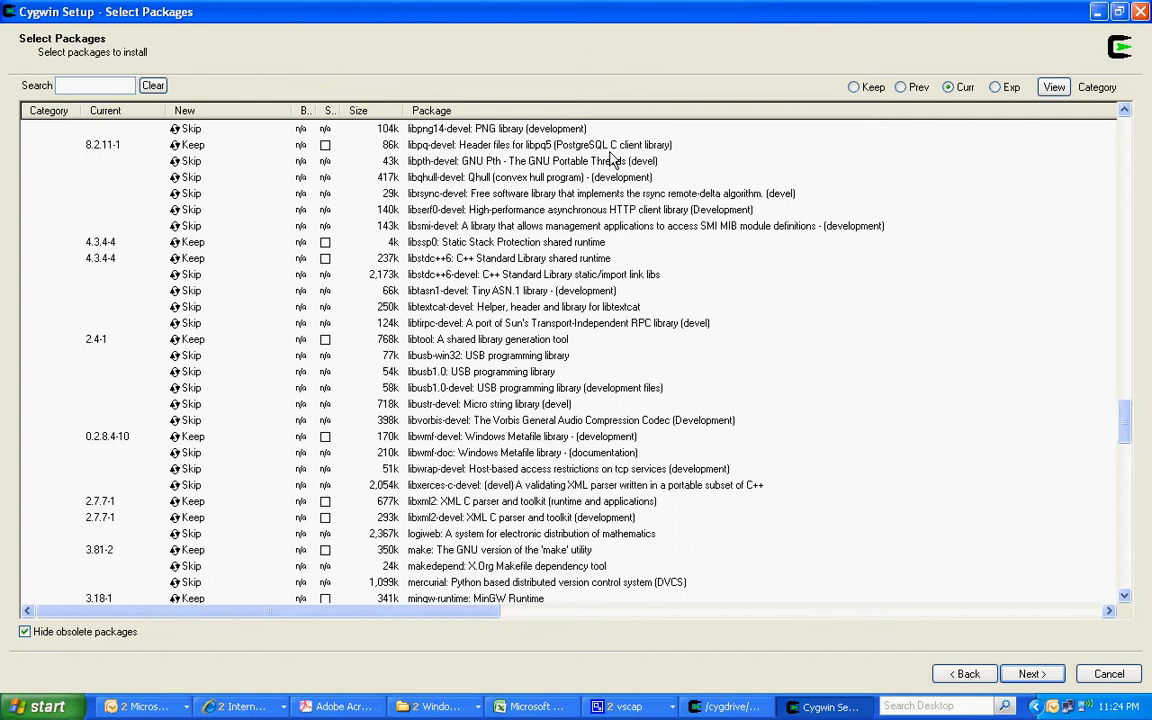
mouse_move(520, 238)
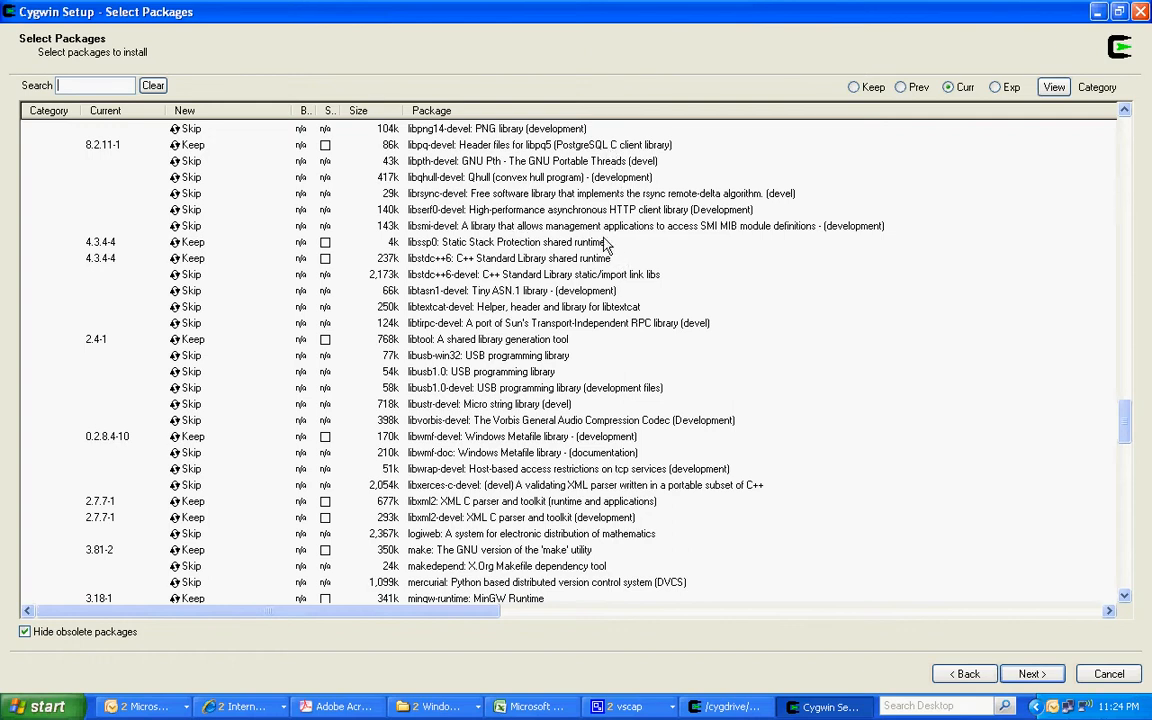
mouse_move(624, 270)
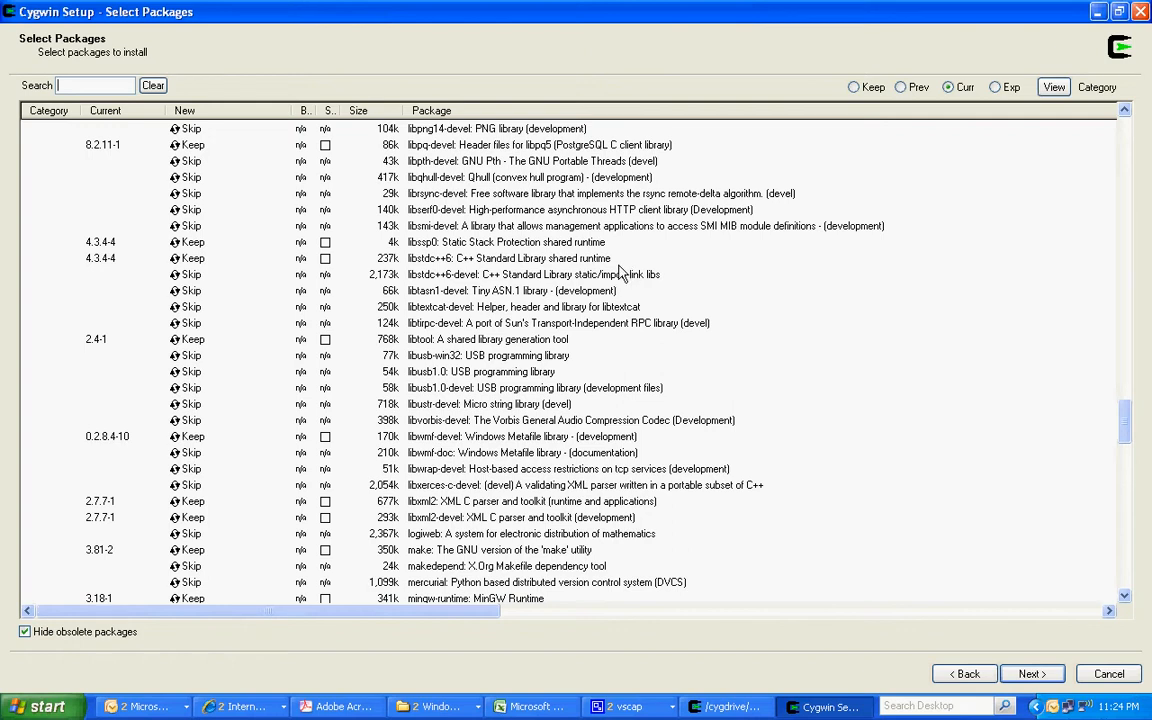
mouse_move(588, 348)
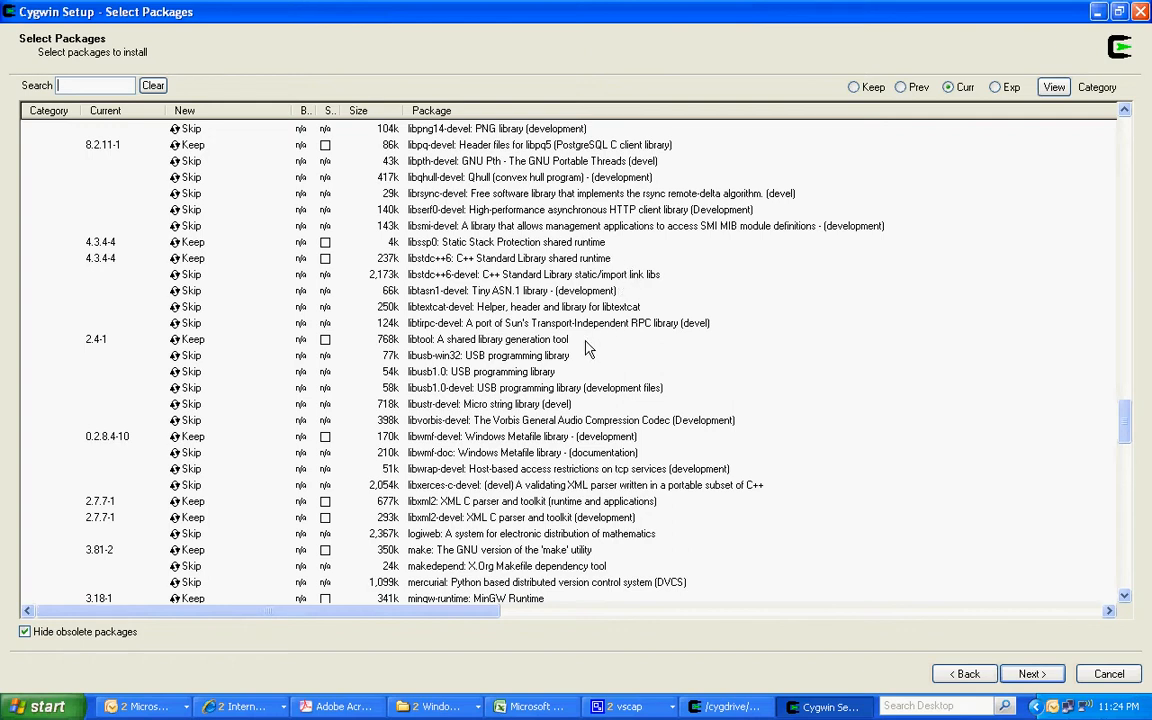
mouse_move(640, 464)
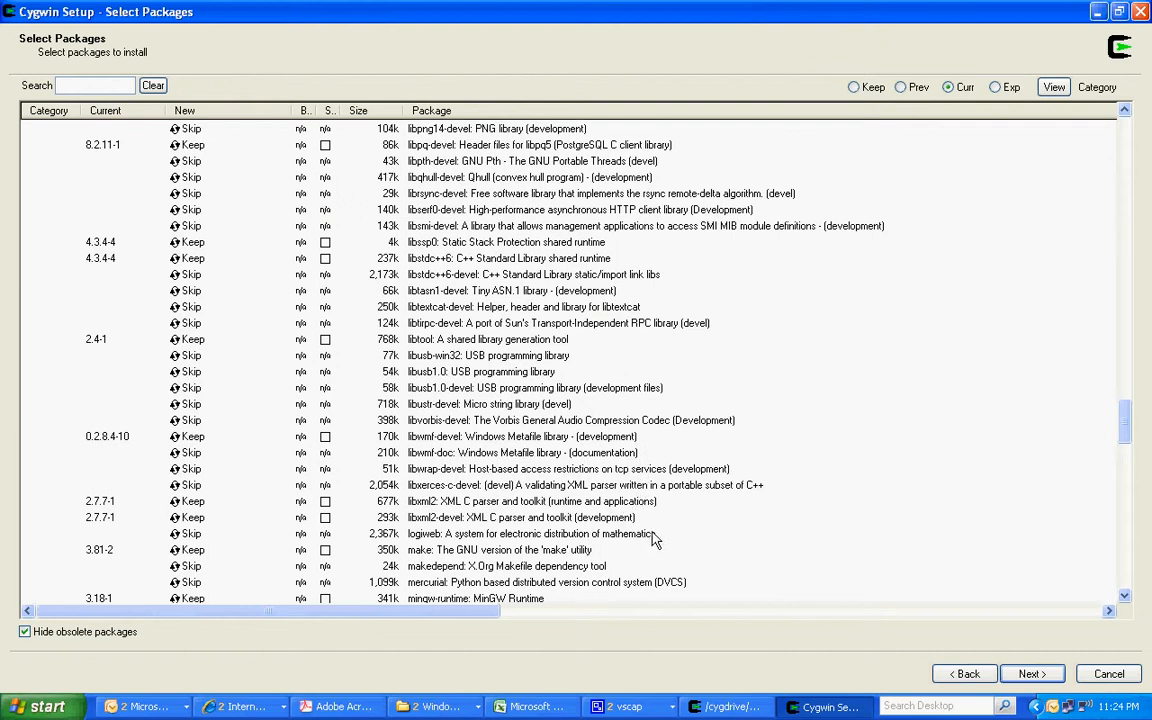
mouse_move(1132, 568)
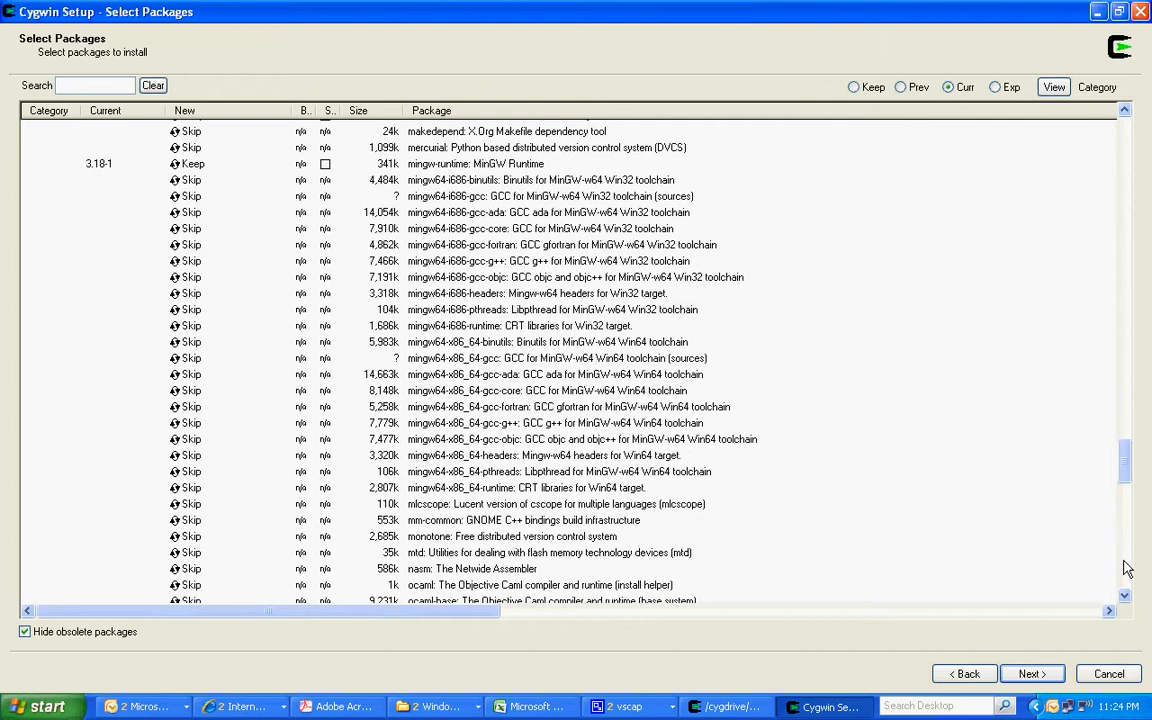
scroll("down", 3)
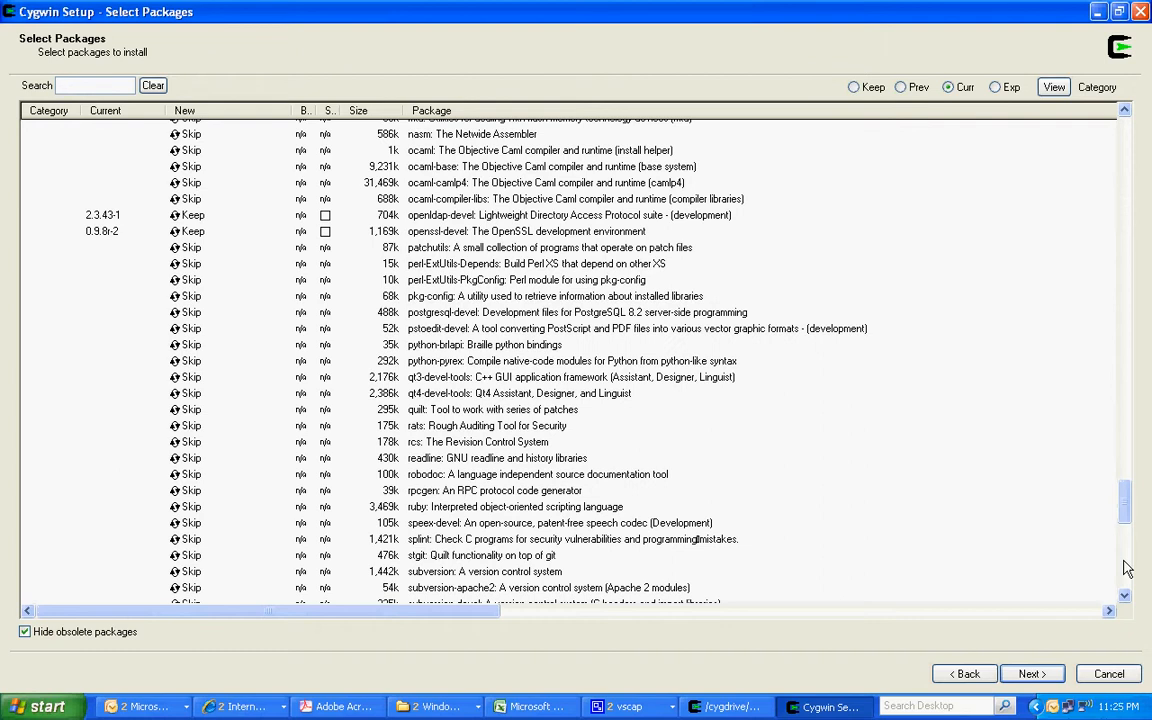
- Run the installation, keep the desktop and Start Menu icons checked, and finish setup
left_click(1032, 672)
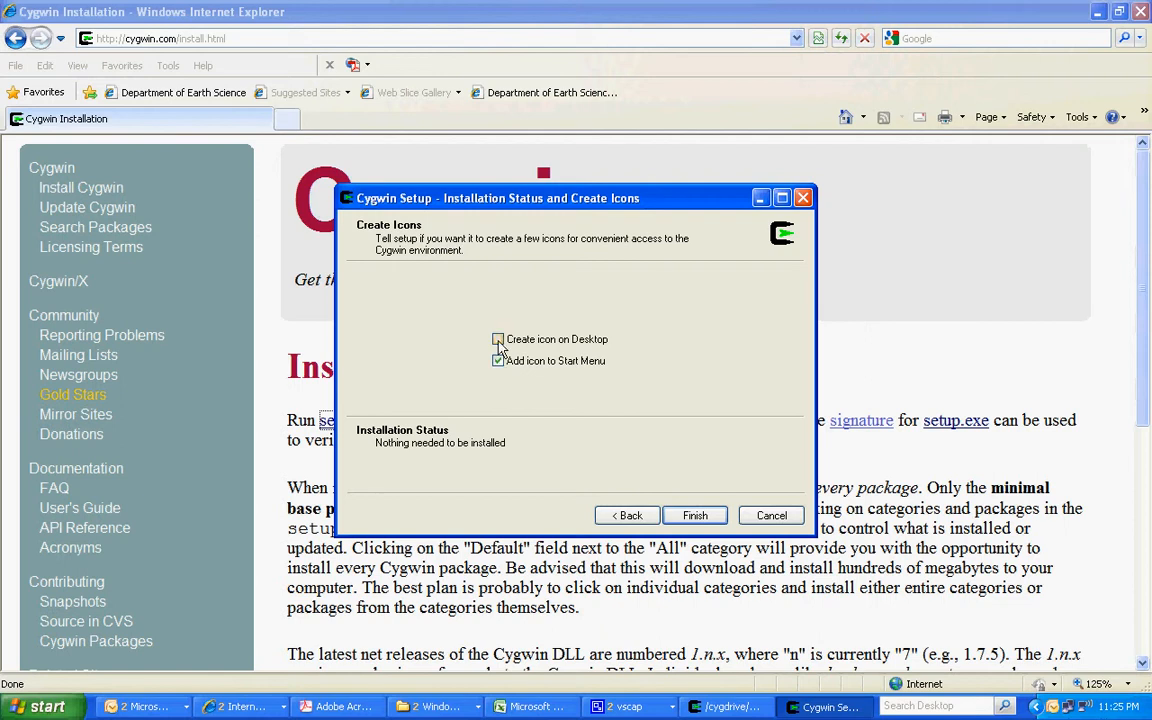
left_click(498, 340)
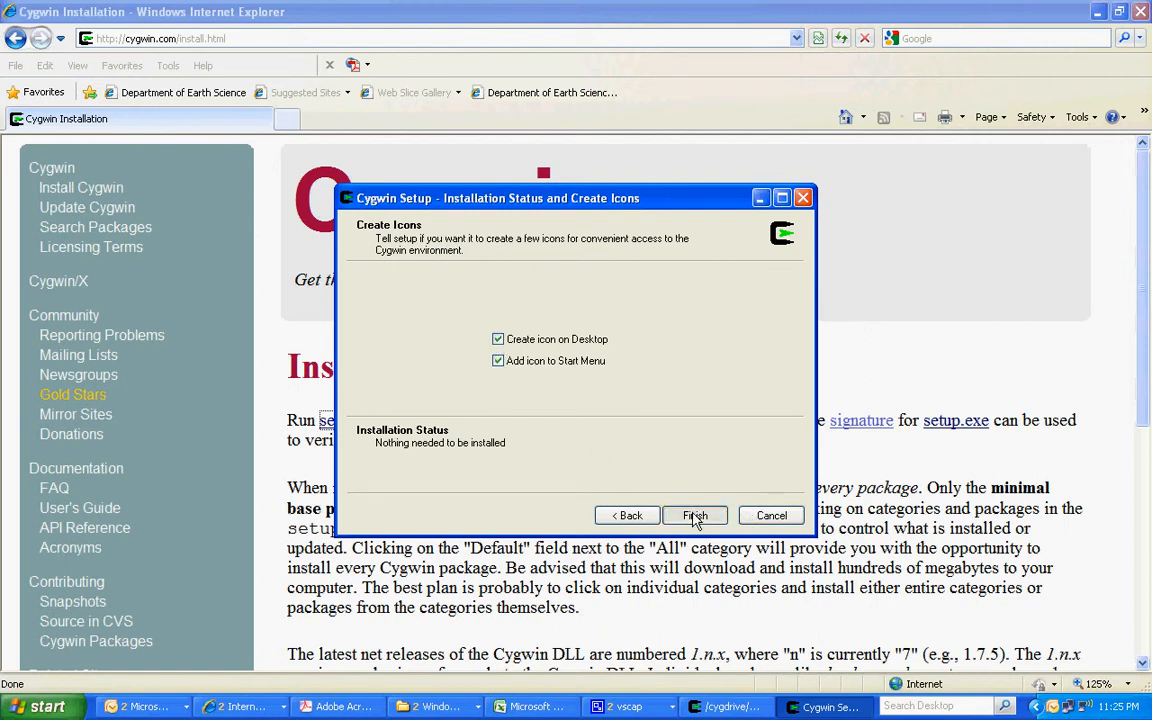
left_click(694, 516)
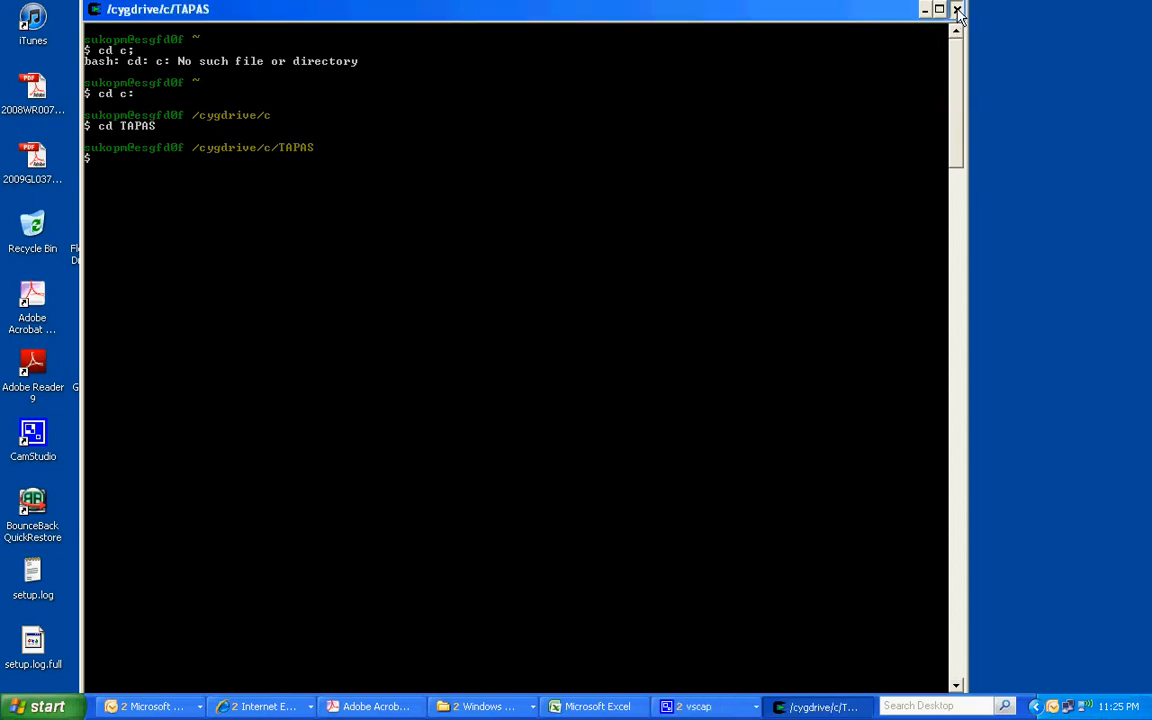
- Close the previous terminal and launch a fresh Cygwin bash terminal from the desktop icon
left_click(956, 8)
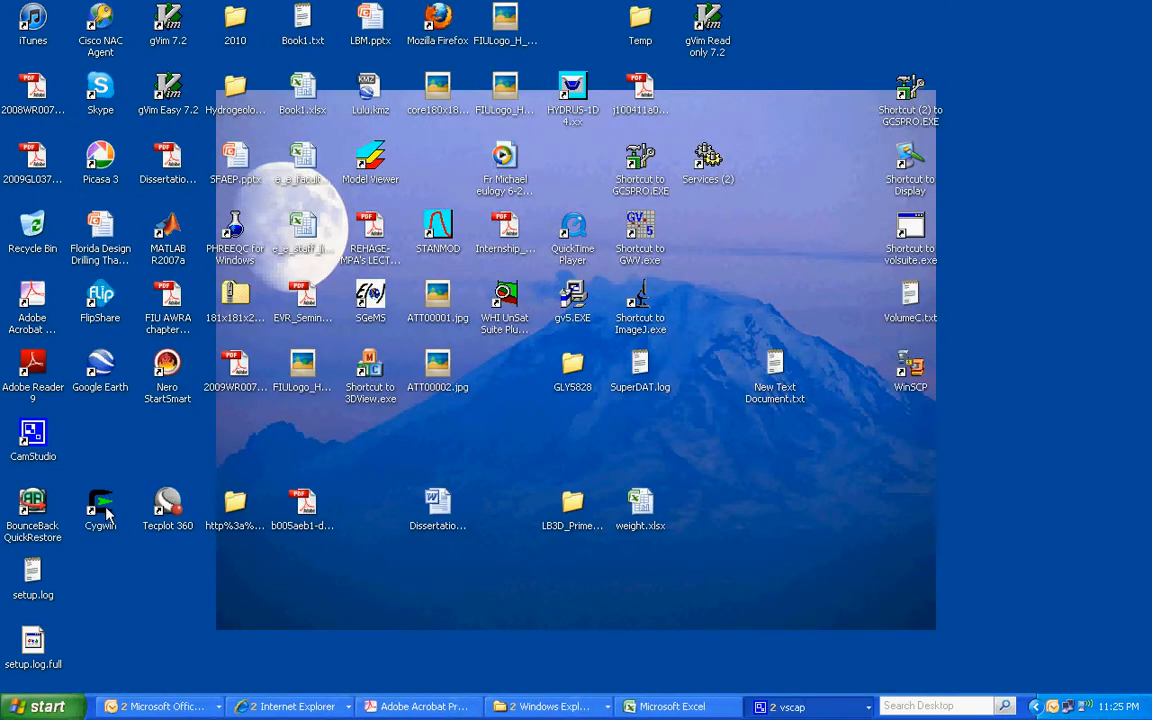
double_click(100, 508)
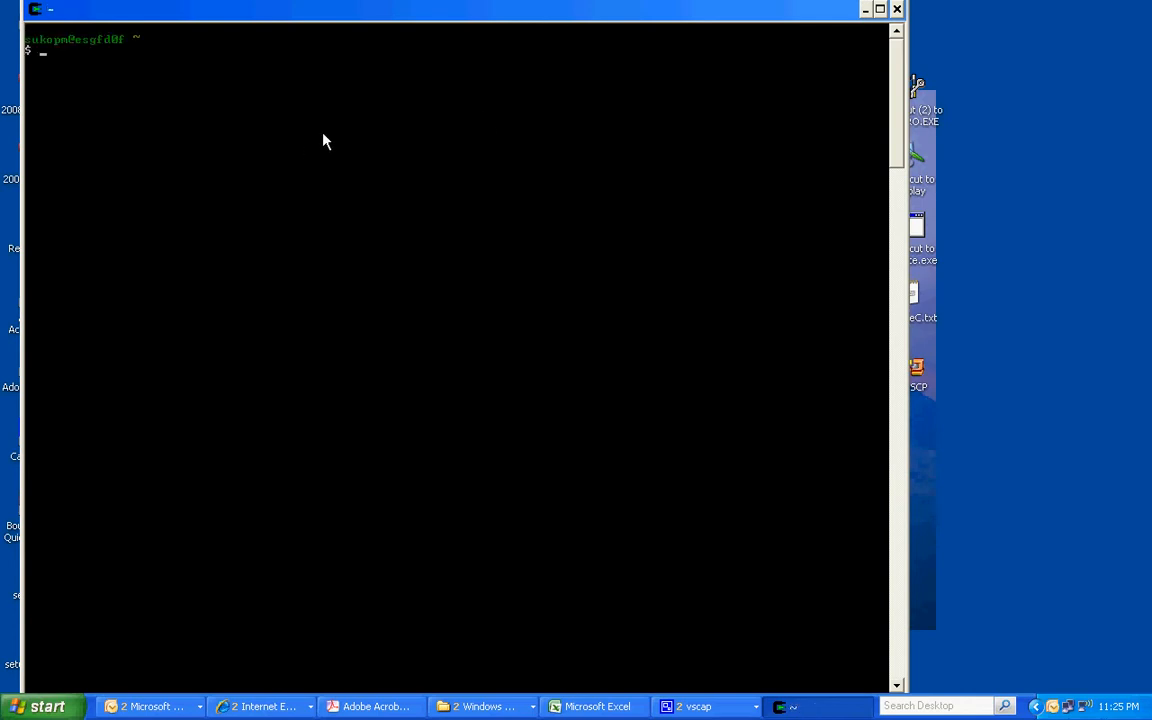
- Begin a cd command at the prompt, removing a stray C so only 'cd' remains
type("cd")
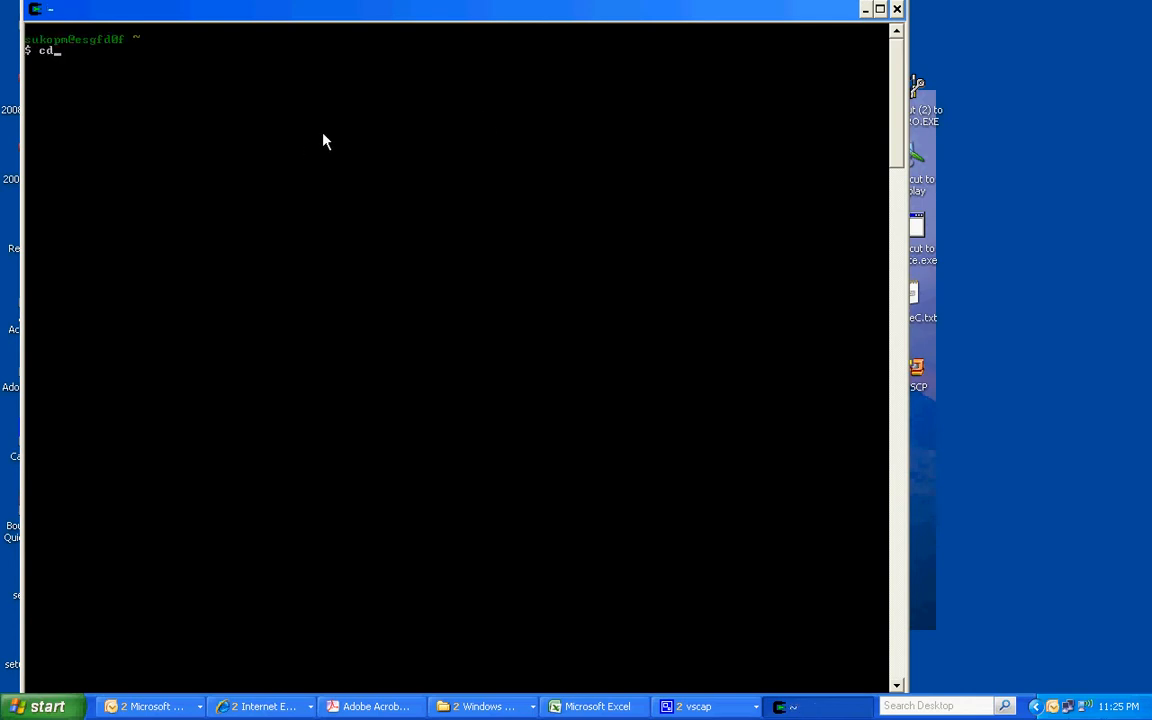
type("C")
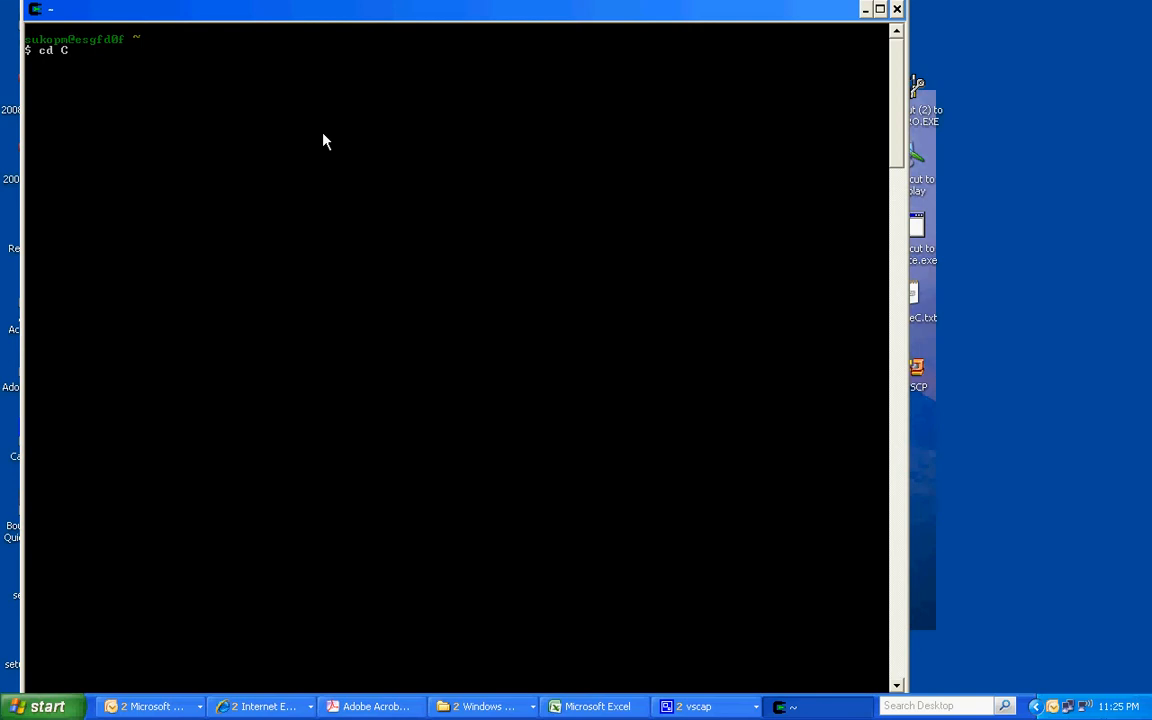
key("BackSpace")
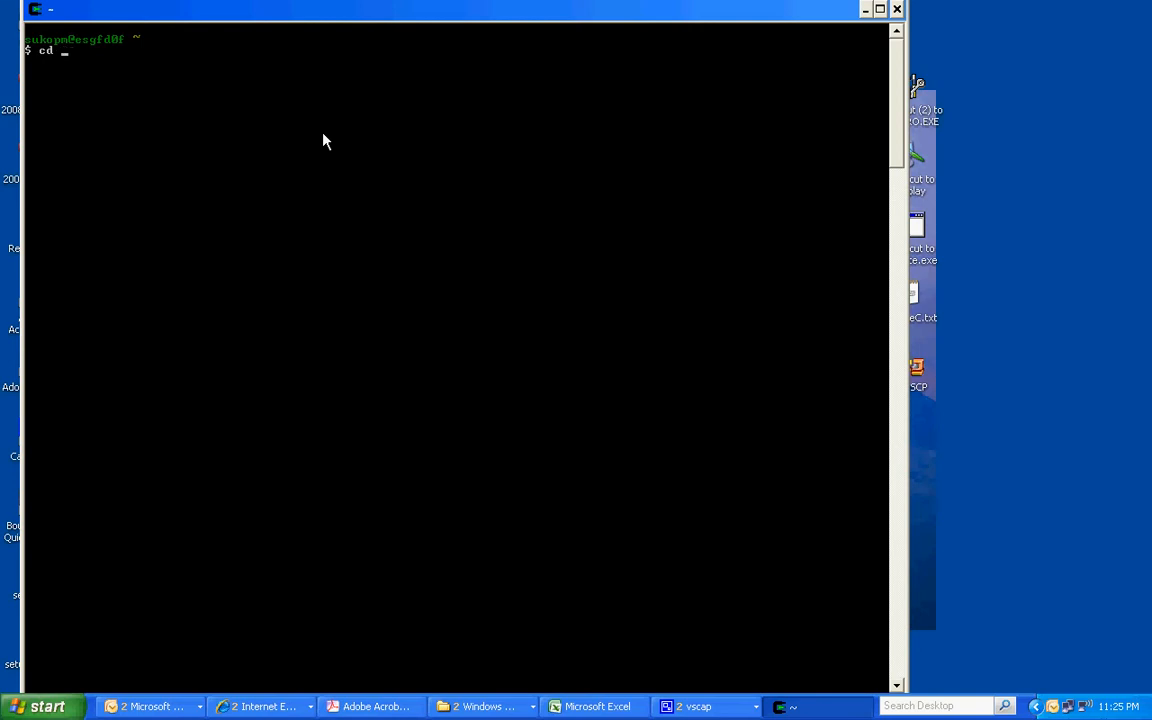